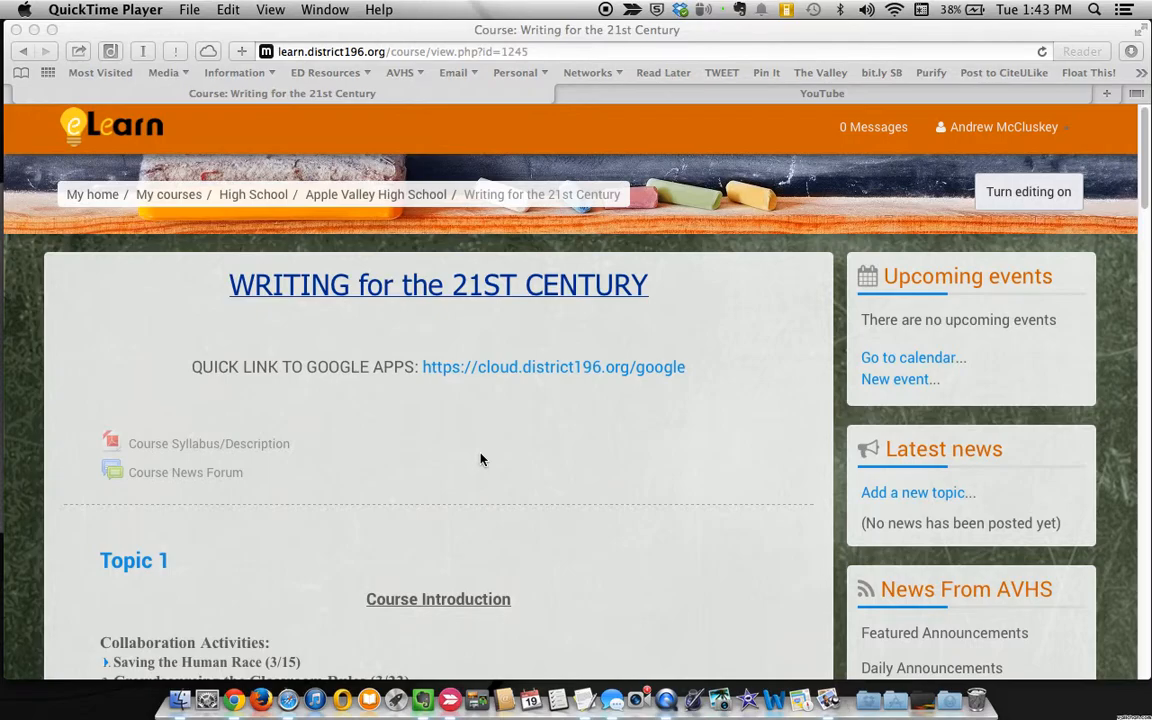
pyautogui.moveTo(460, 456)
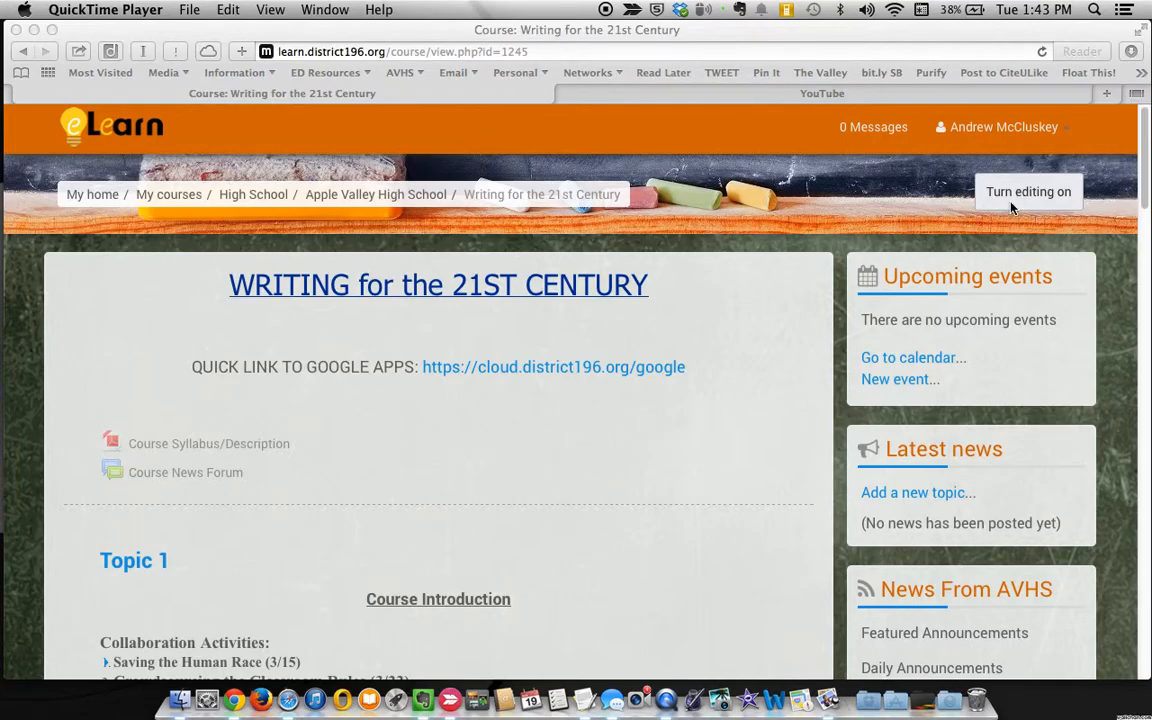
# - Turn on editing for the Writing for the 21st Century course and scroll to Topic 2
pyautogui.click(1028, 191)
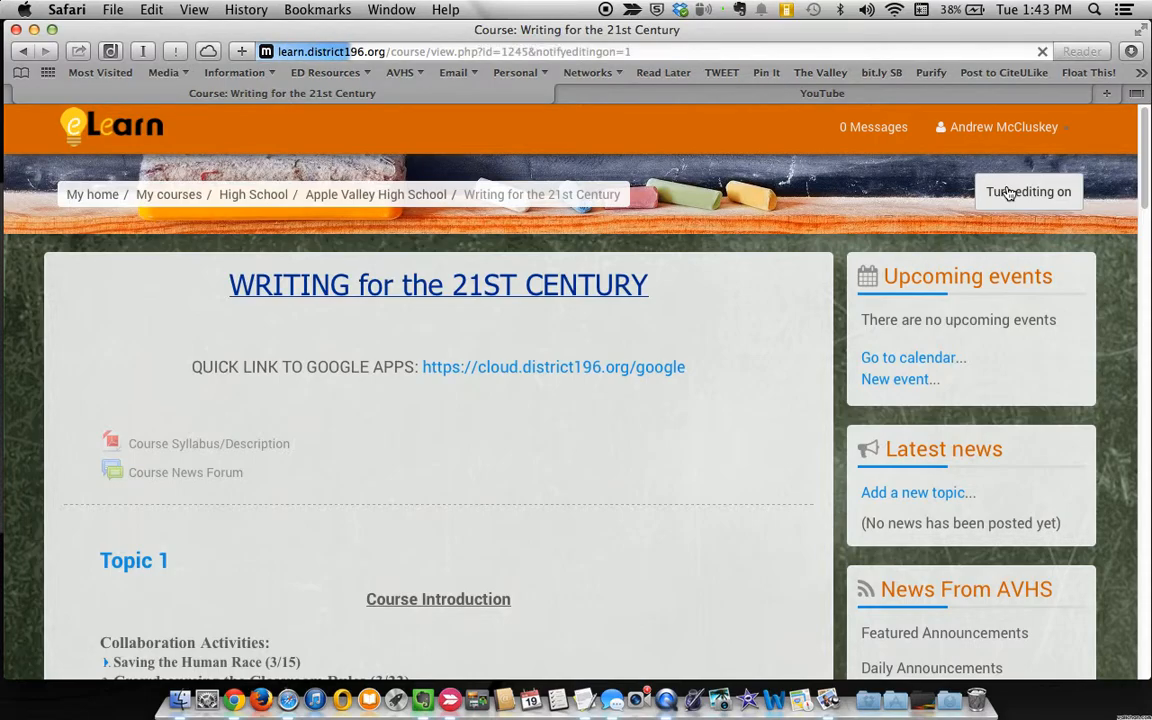
pyautogui.click(1028, 191)
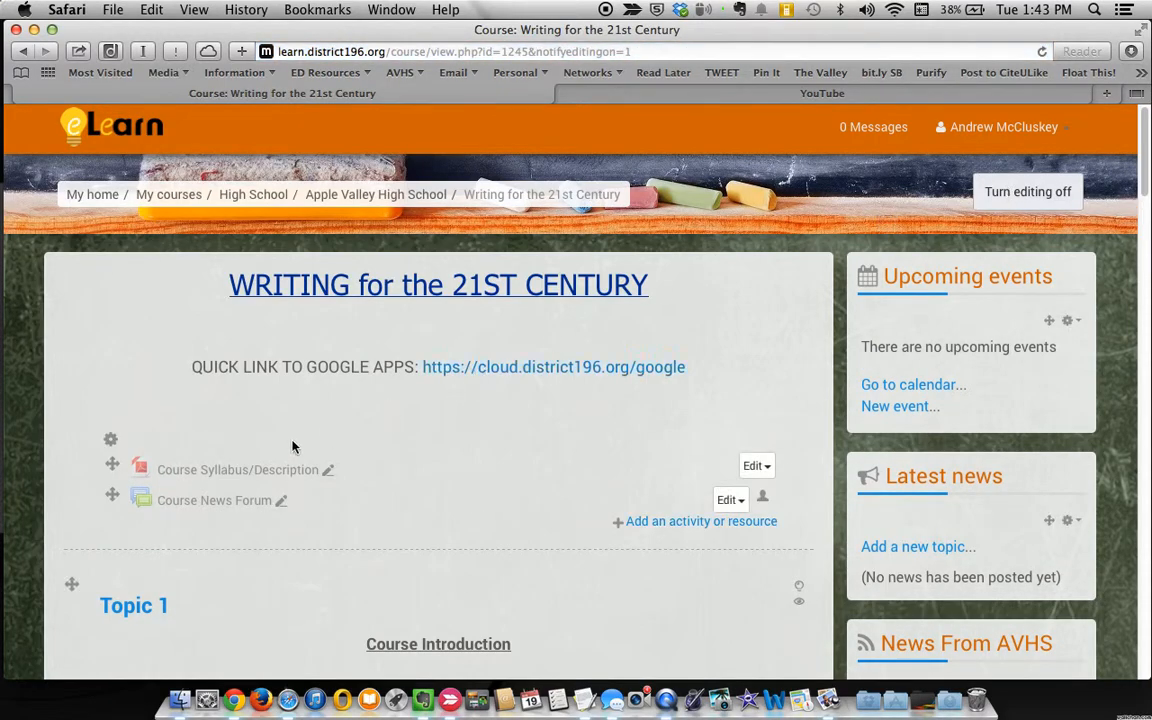
pyautogui.scroll(-3)
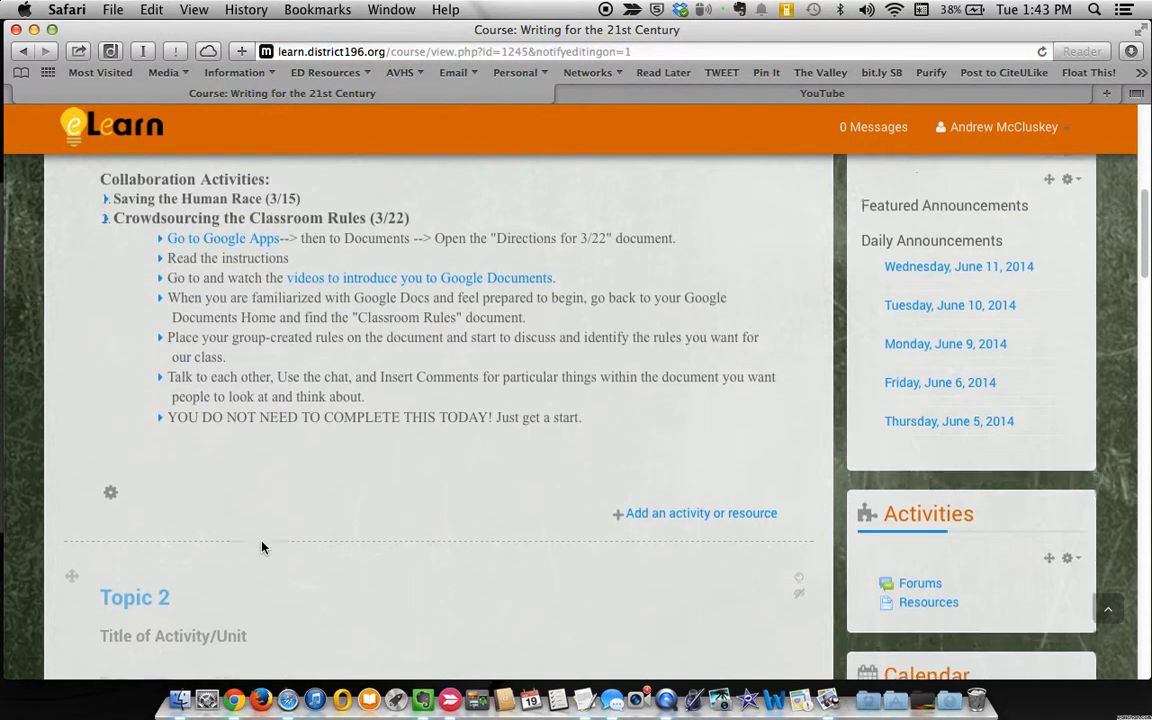
pyautogui.scroll(-3)
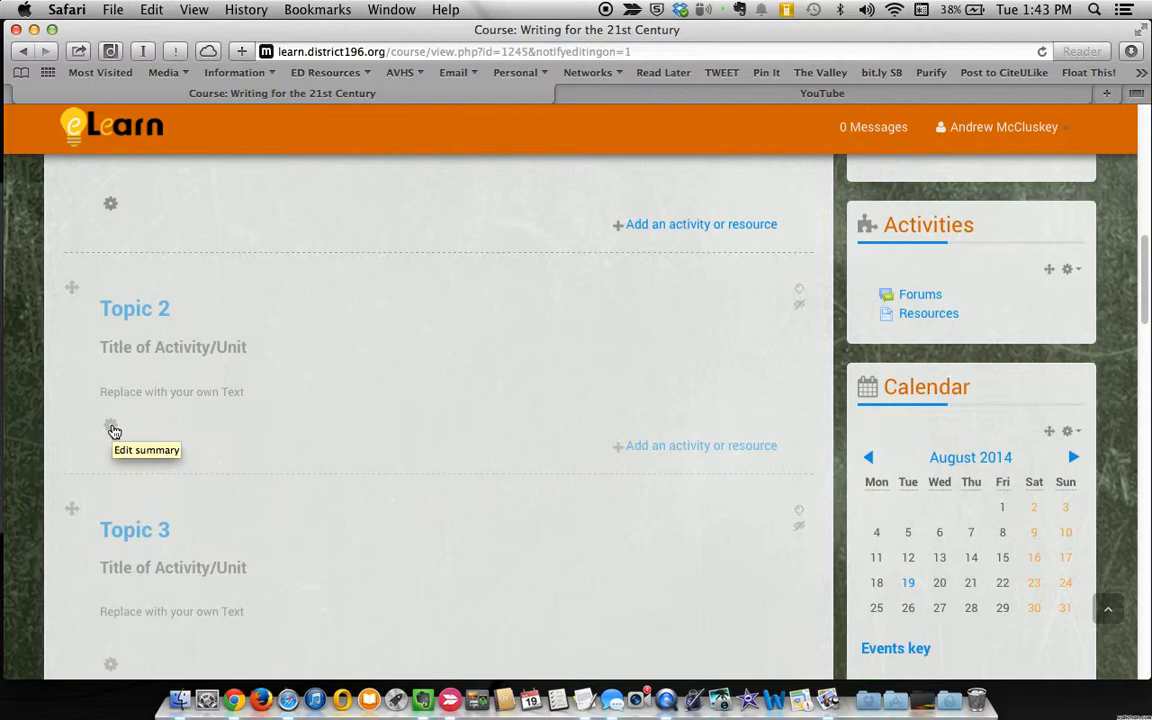
# - Open the Topic 2 summary editor and drag its text area taller
pyautogui.click(110, 424)
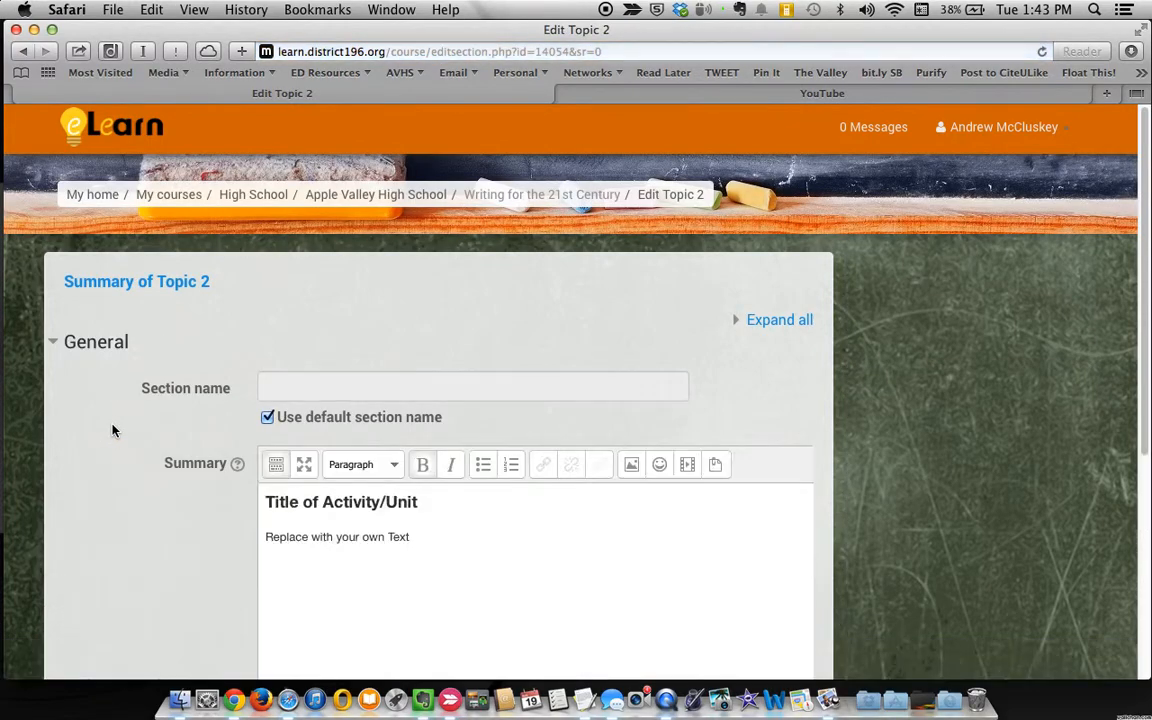
pyautogui.scroll(-3)
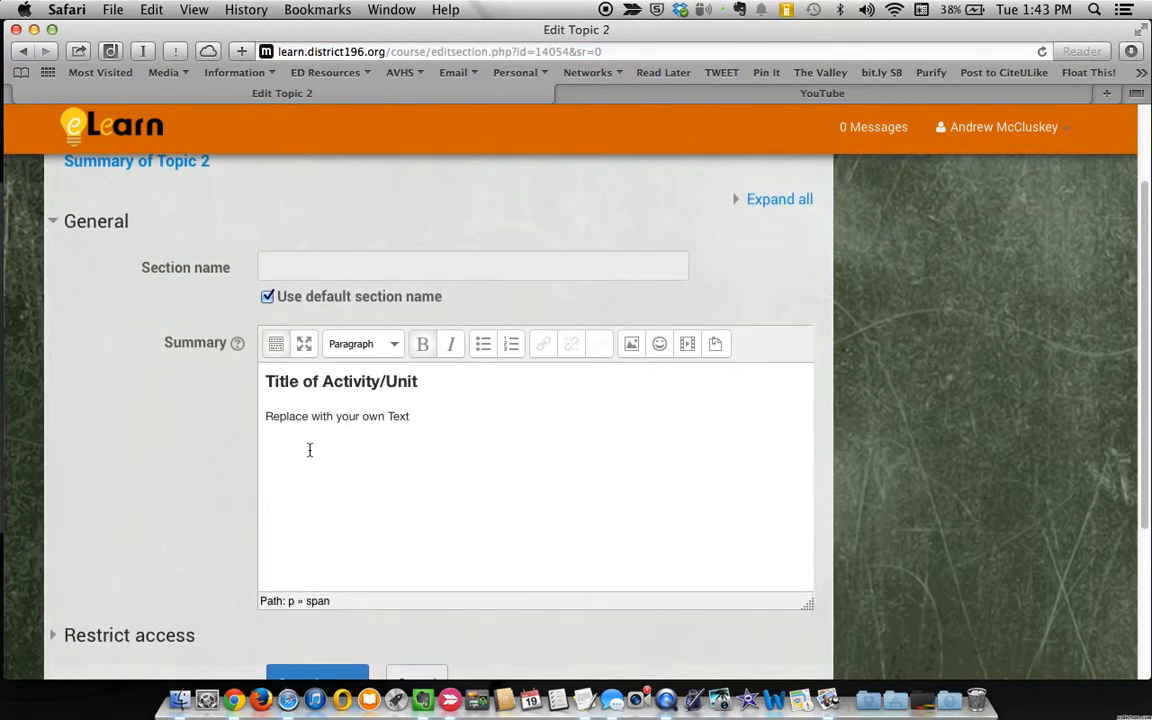
pyautogui.scroll(-3)
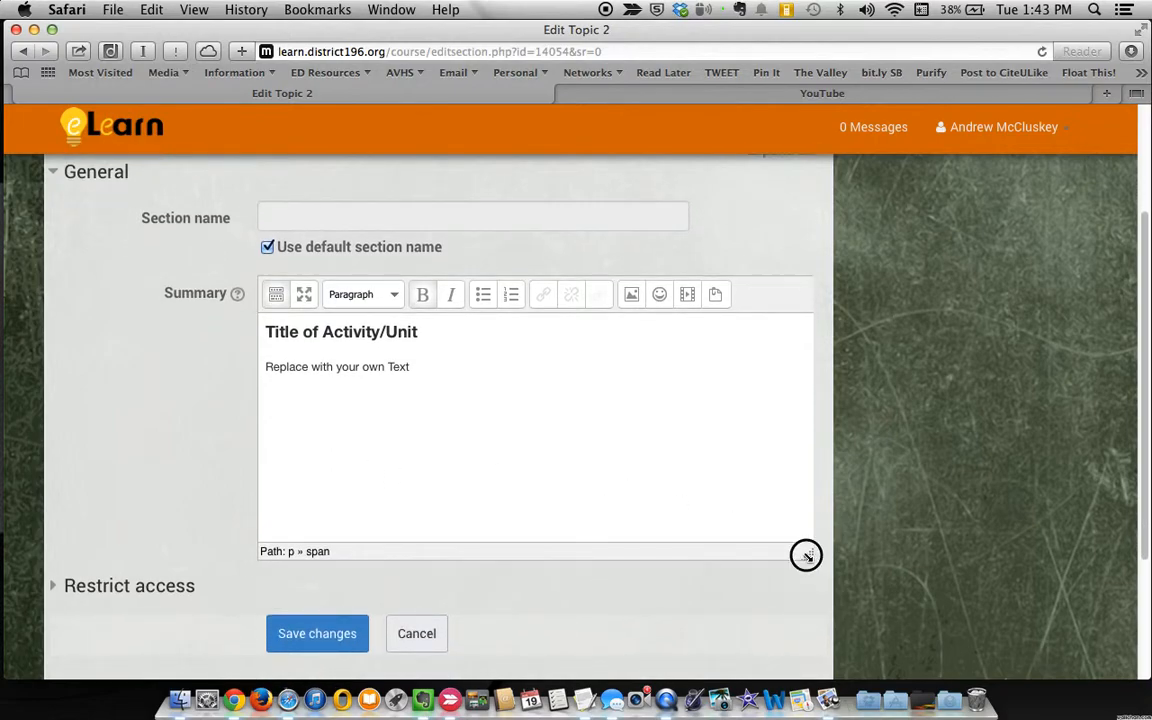
pyautogui.moveTo(806, 555); pyautogui.dragTo(806, 610)
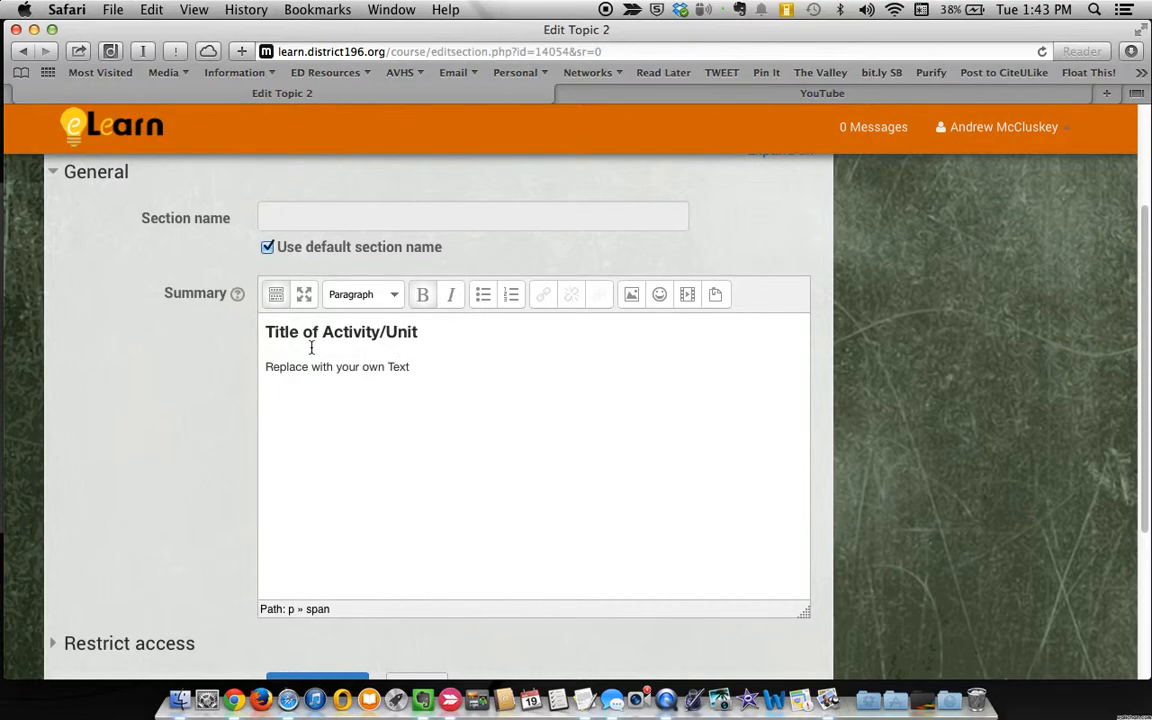
pyautogui.moveTo(305, 294)
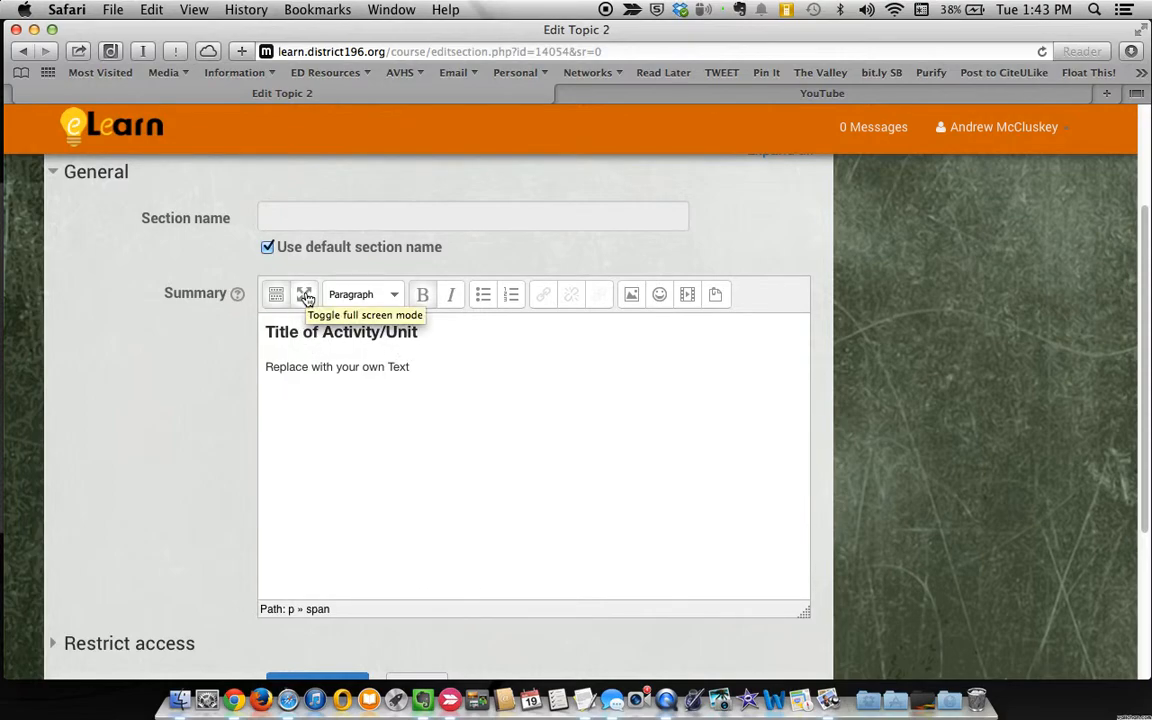
# - Switch the summary editor to full screen and expand the toolbar to show all rows
pyautogui.click(305, 294)
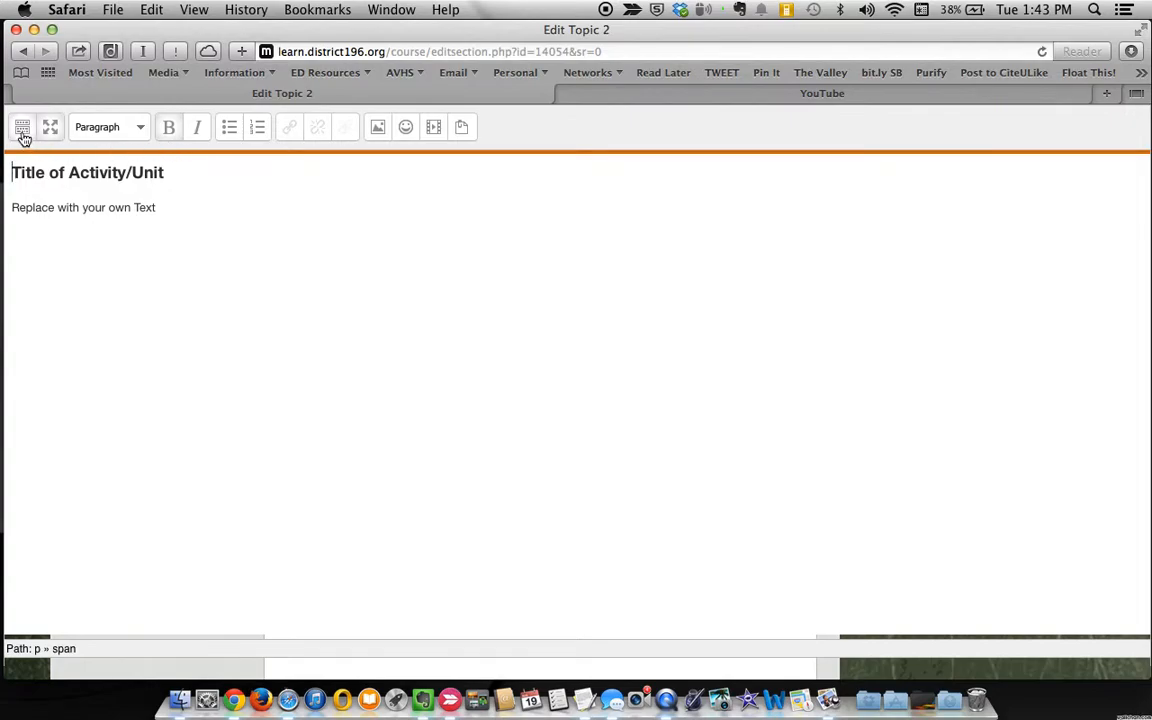
pyautogui.moveTo(22, 127)
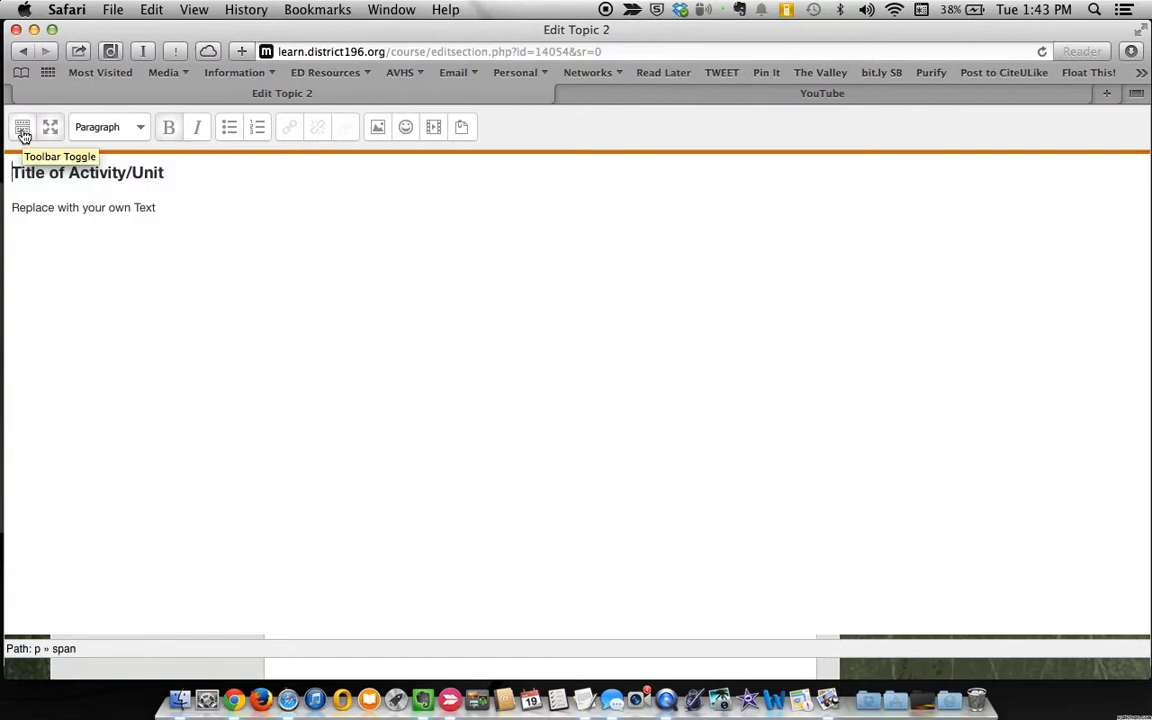
pyautogui.click(22, 127)
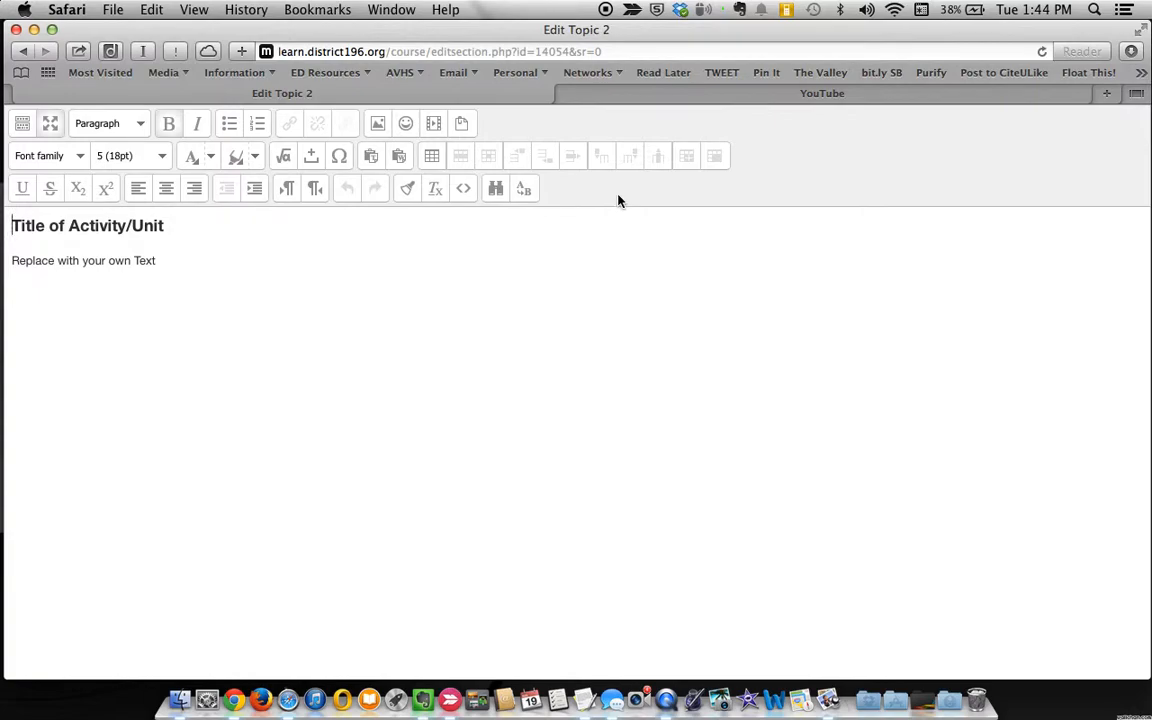
pyautogui.moveTo(571, 193)
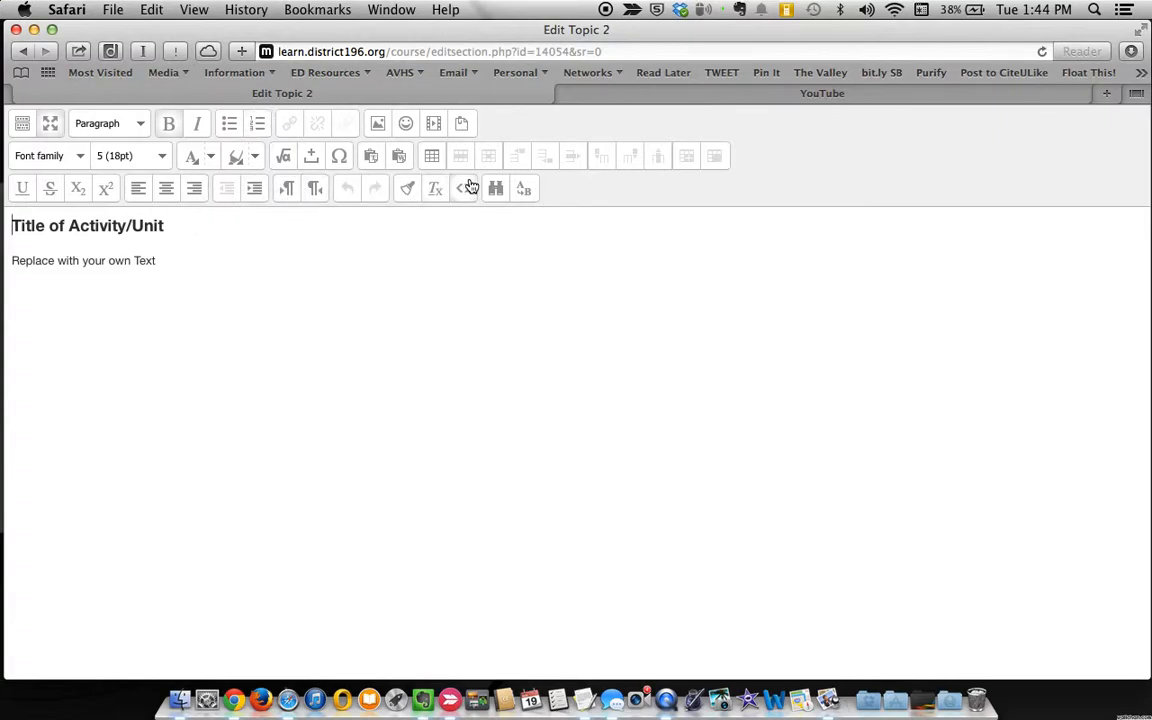
pyautogui.moveTo(463, 188)
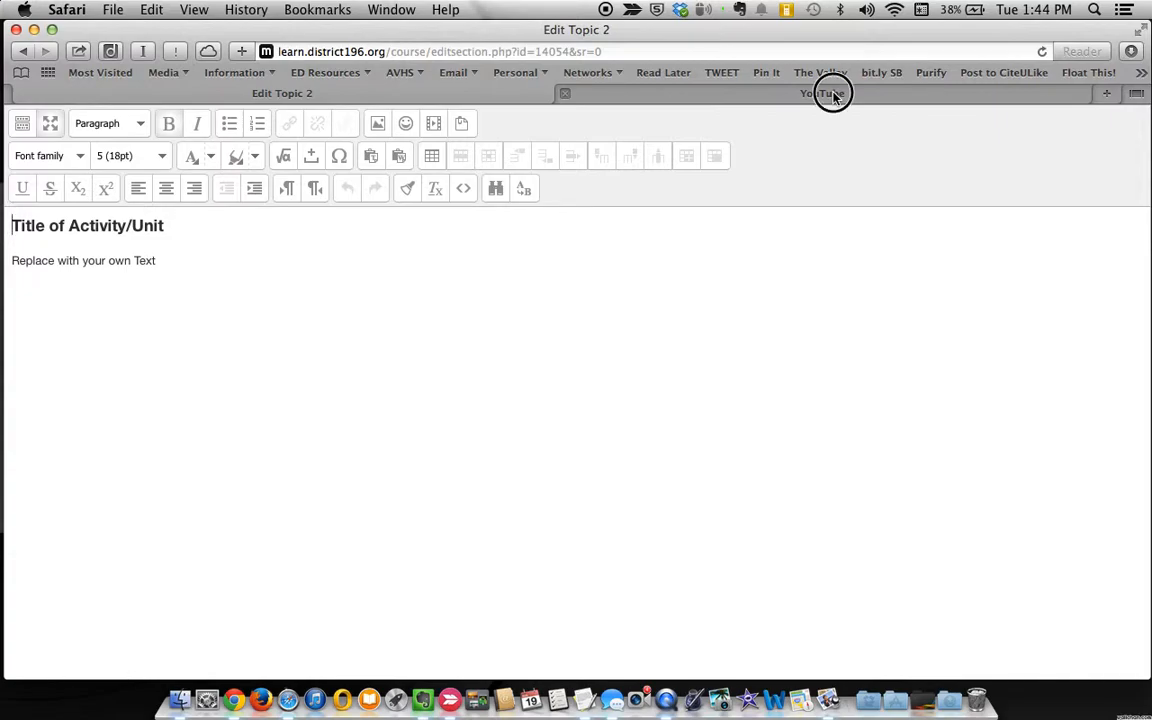
# - Switch to the YouTube tab and scroll to the featured Tortoise vs. Truck video
pyautogui.click(820, 93)
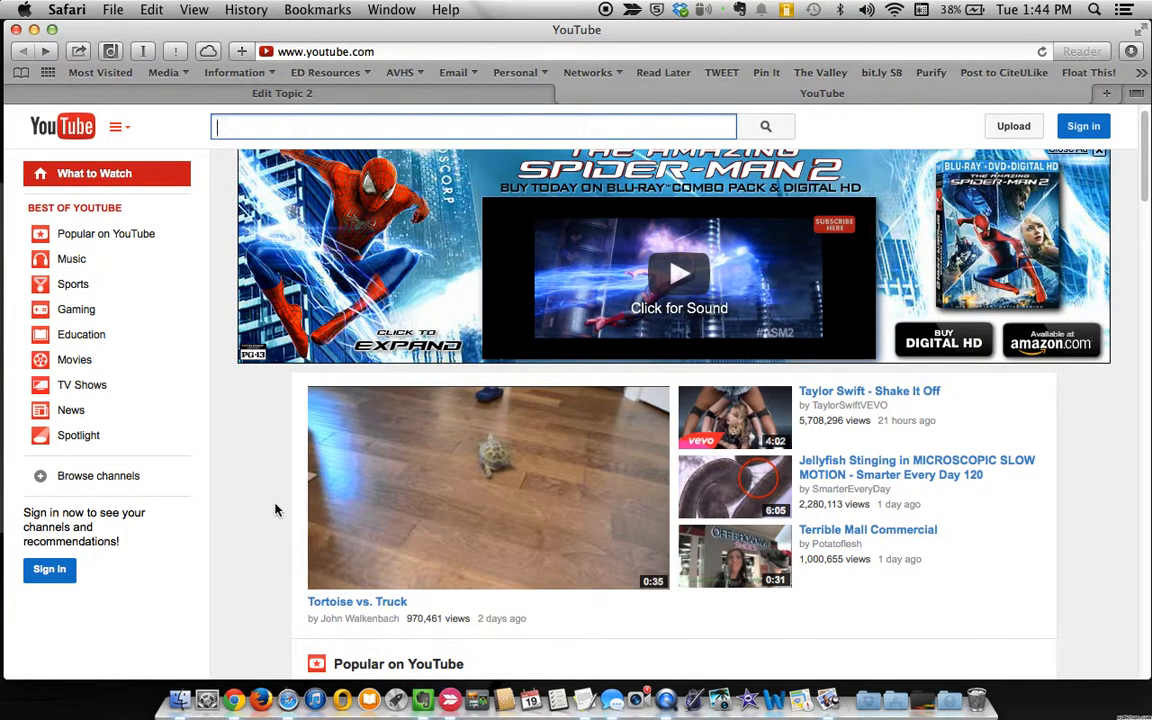
pyautogui.scroll(-3)
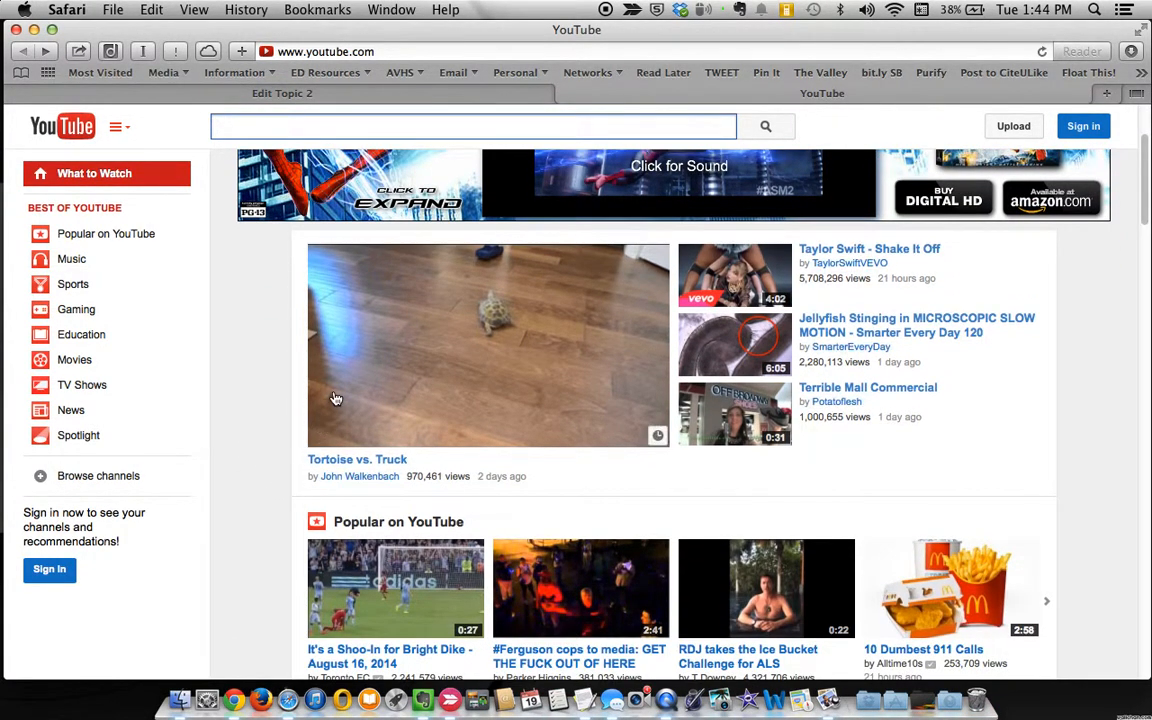
pyautogui.moveTo(705, 398)
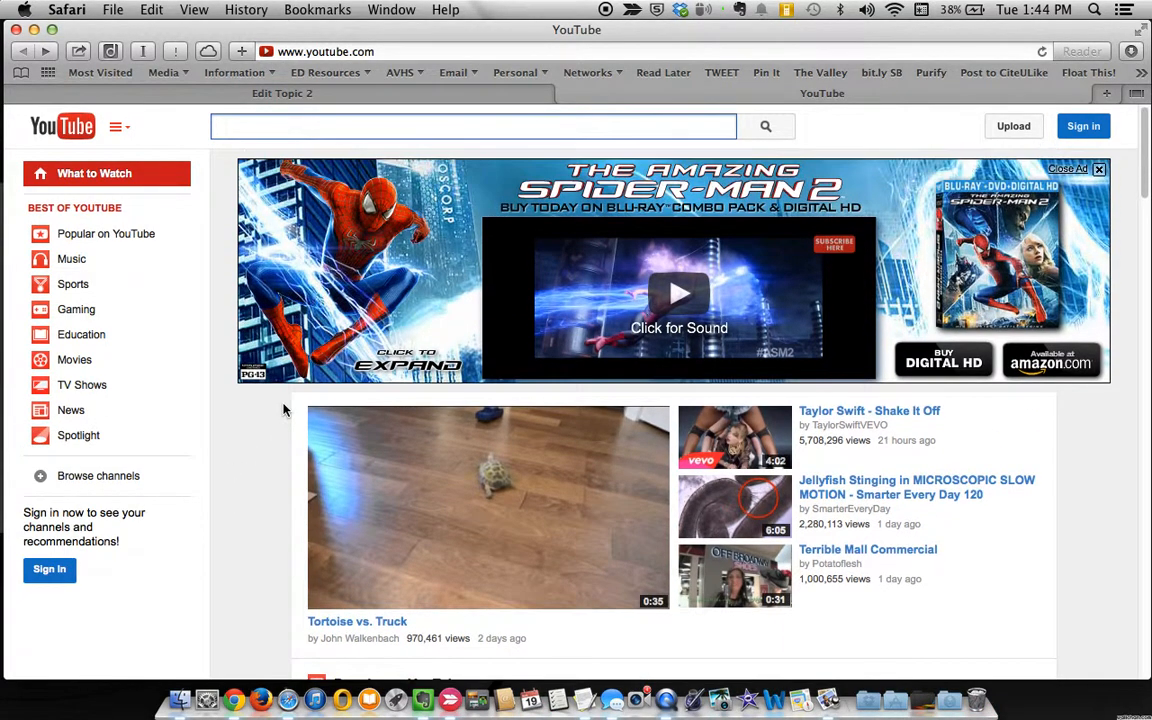
pyautogui.moveTo(260, 459)
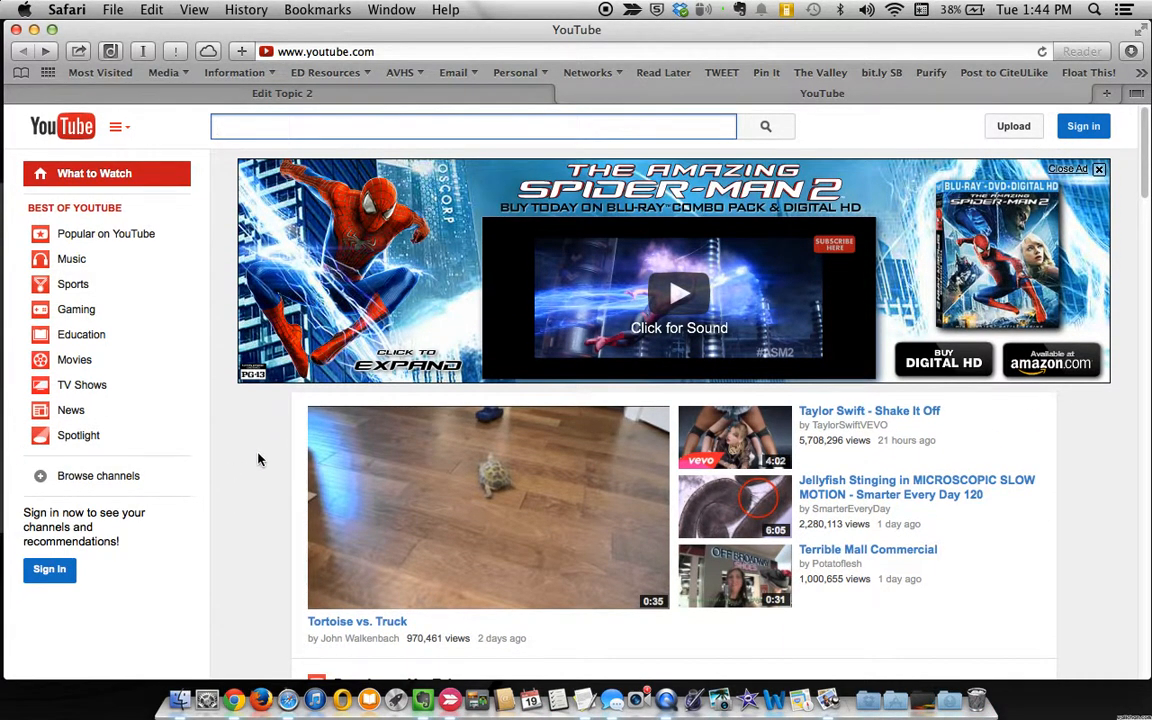
pyautogui.scroll(-3)
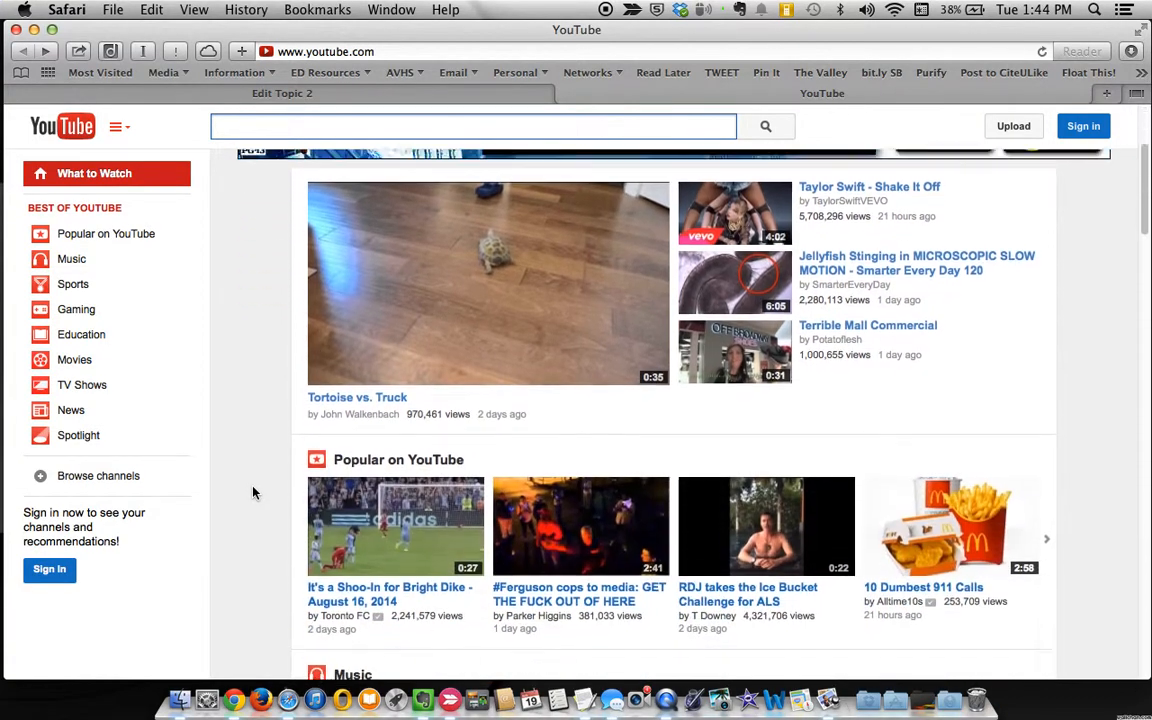
pyautogui.scroll(-3)
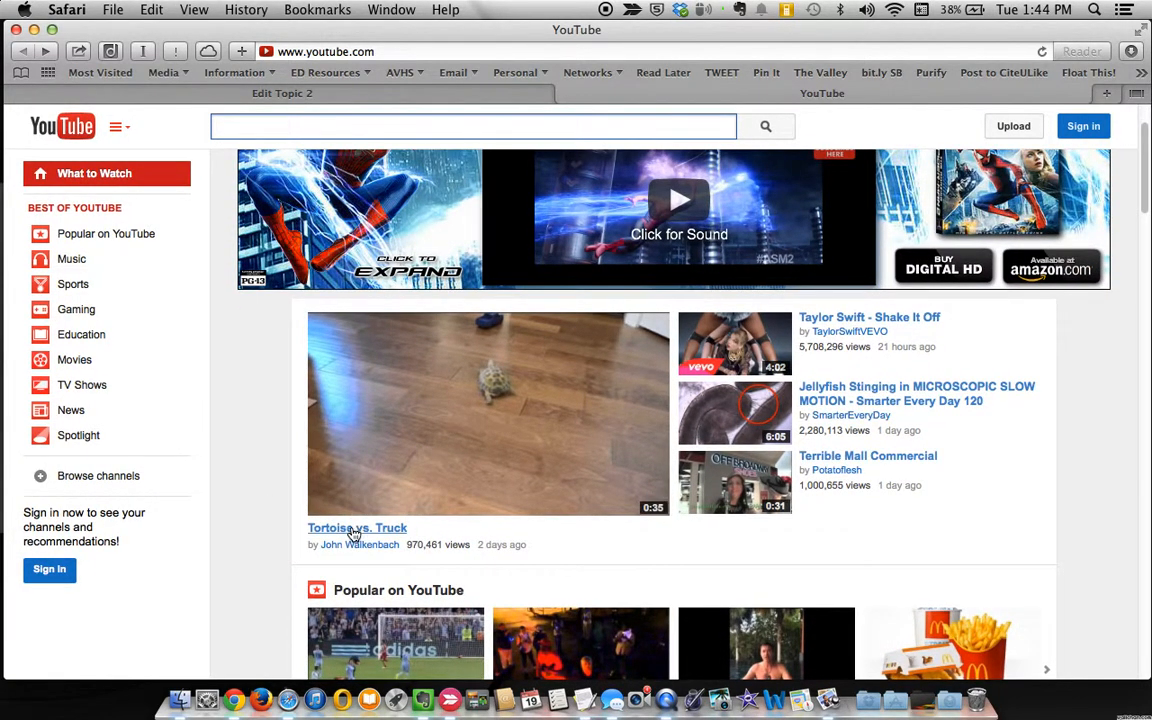
# - Open the Tortoise vs. Truck video and pause it at three seconds
pyautogui.click(357, 528)
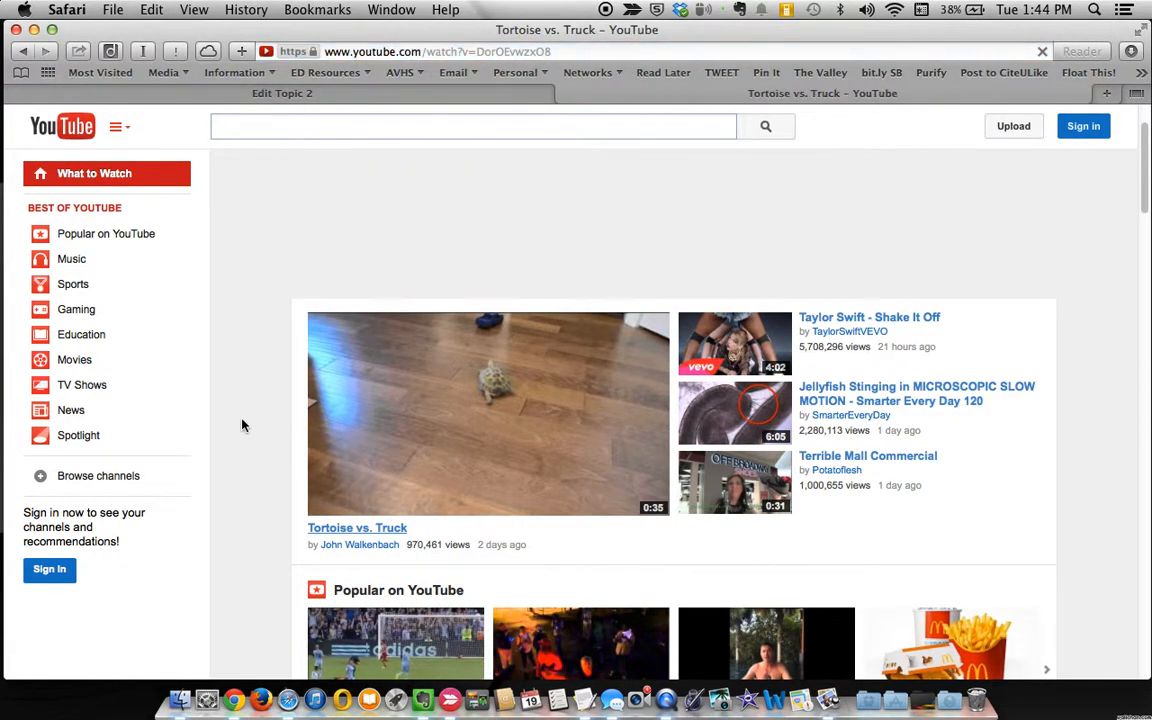
pyautogui.click(488, 413)
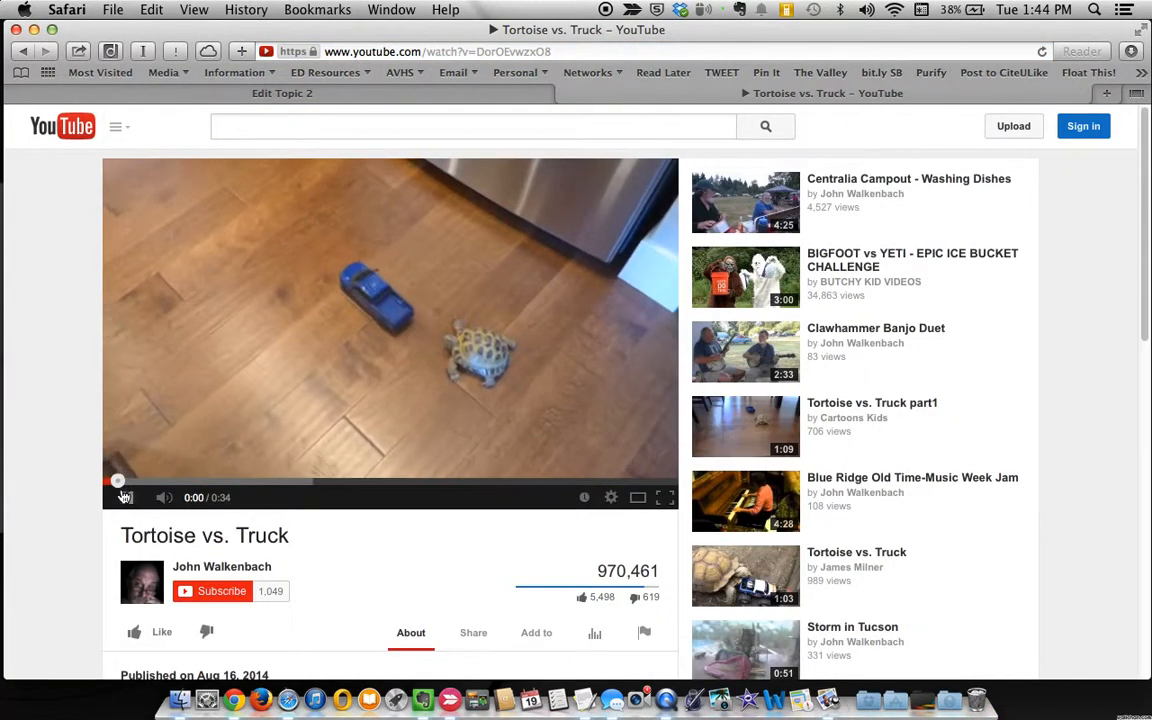
pyautogui.click(125, 497)
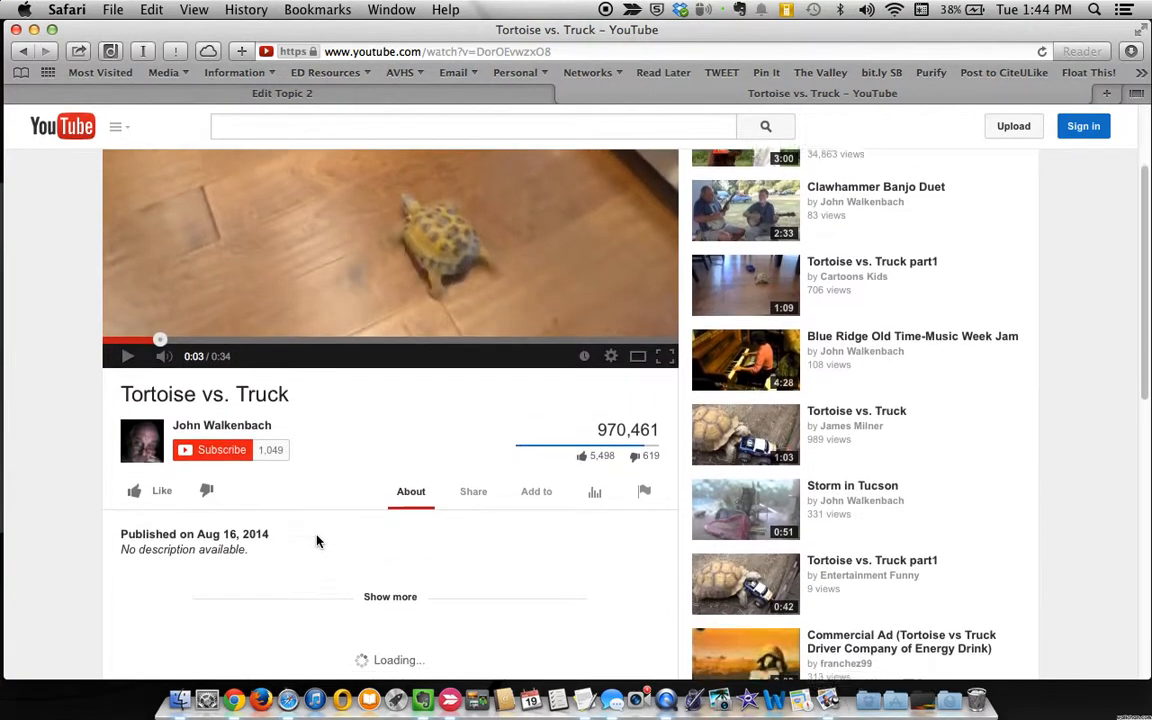
pyautogui.scroll(-3)
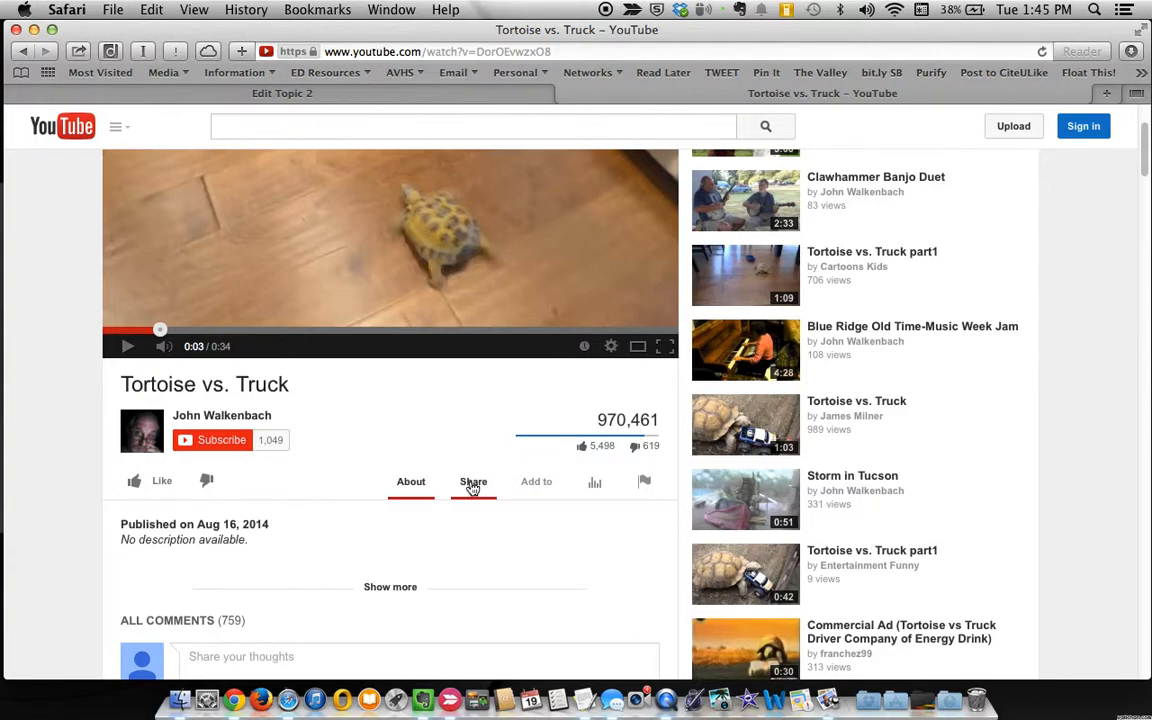
# - Select the video's 560 × 315 embed code under Share > Embed and copy it
pyautogui.click(473, 481)
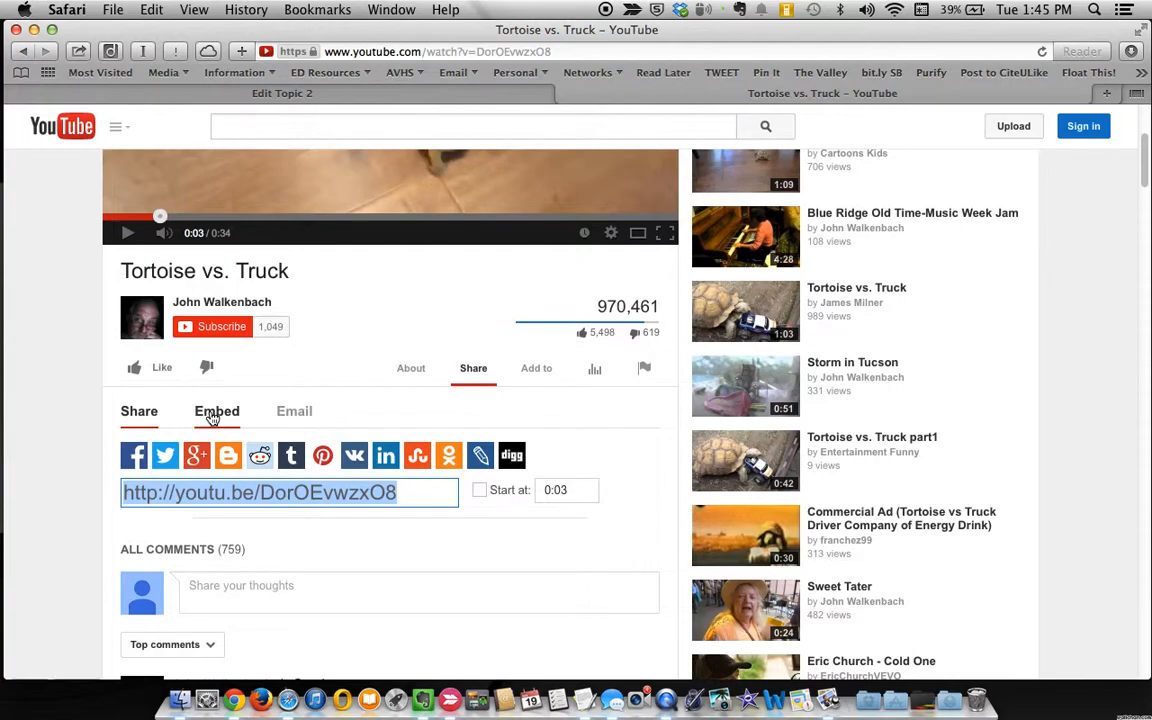
pyautogui.click(217, 411)
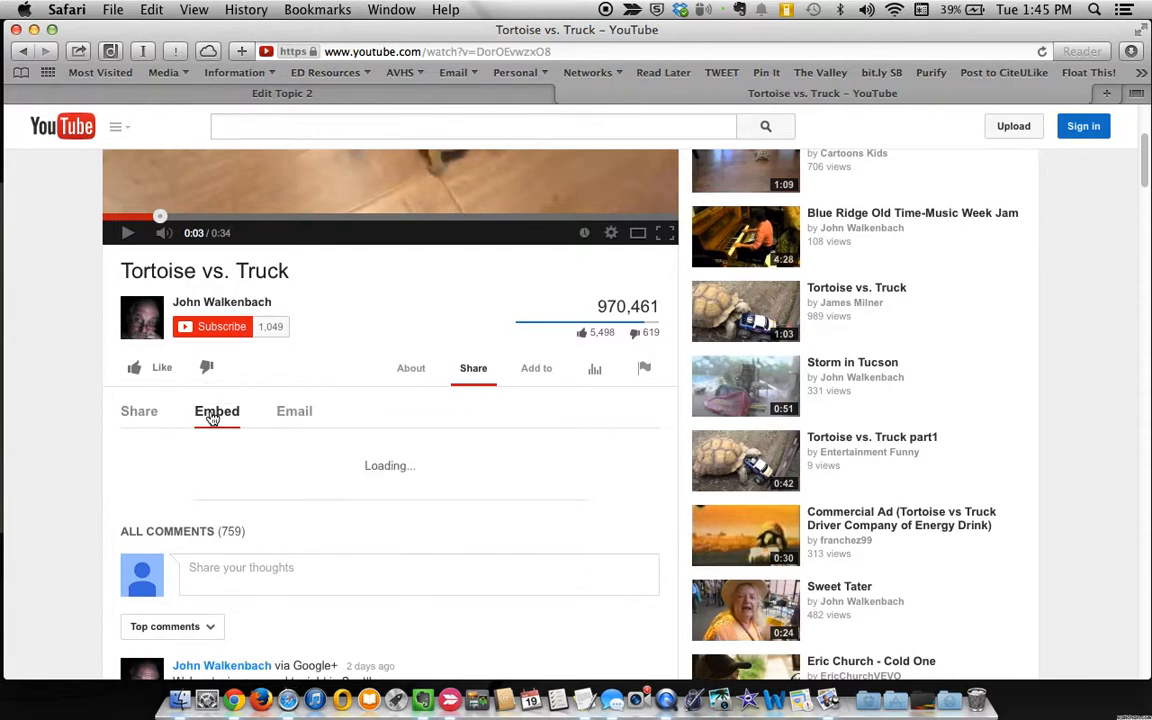
pyautogui.click(217, 411)
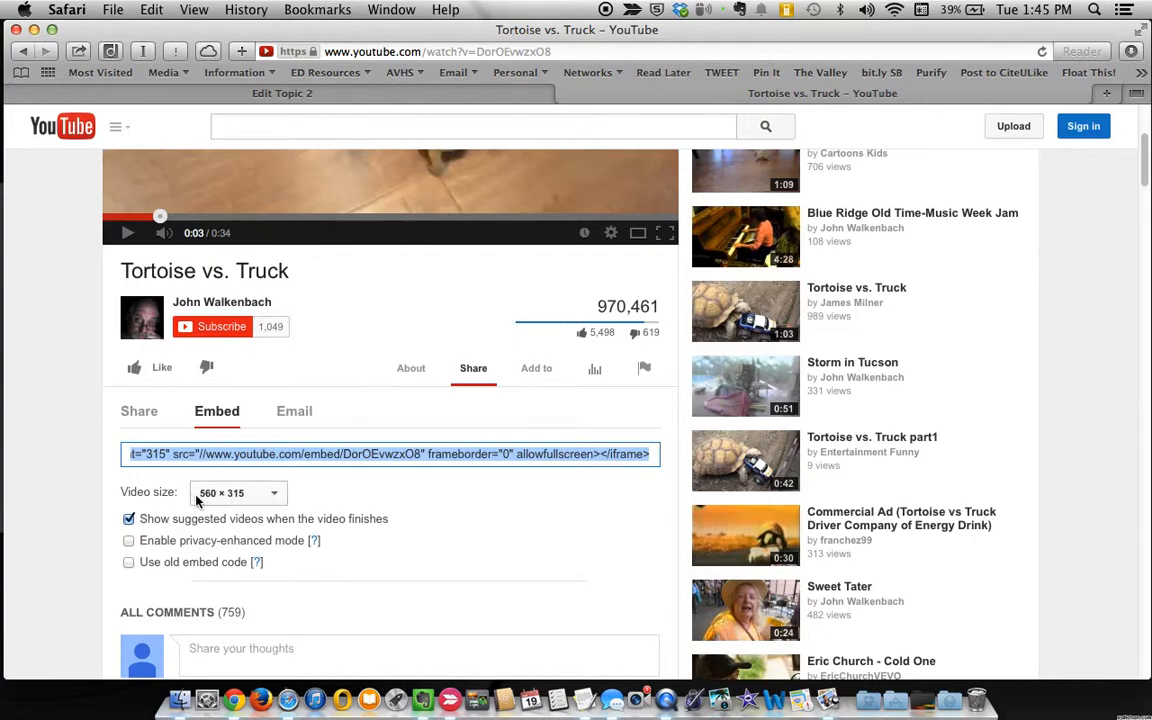
pyautogui.click(238, 492)
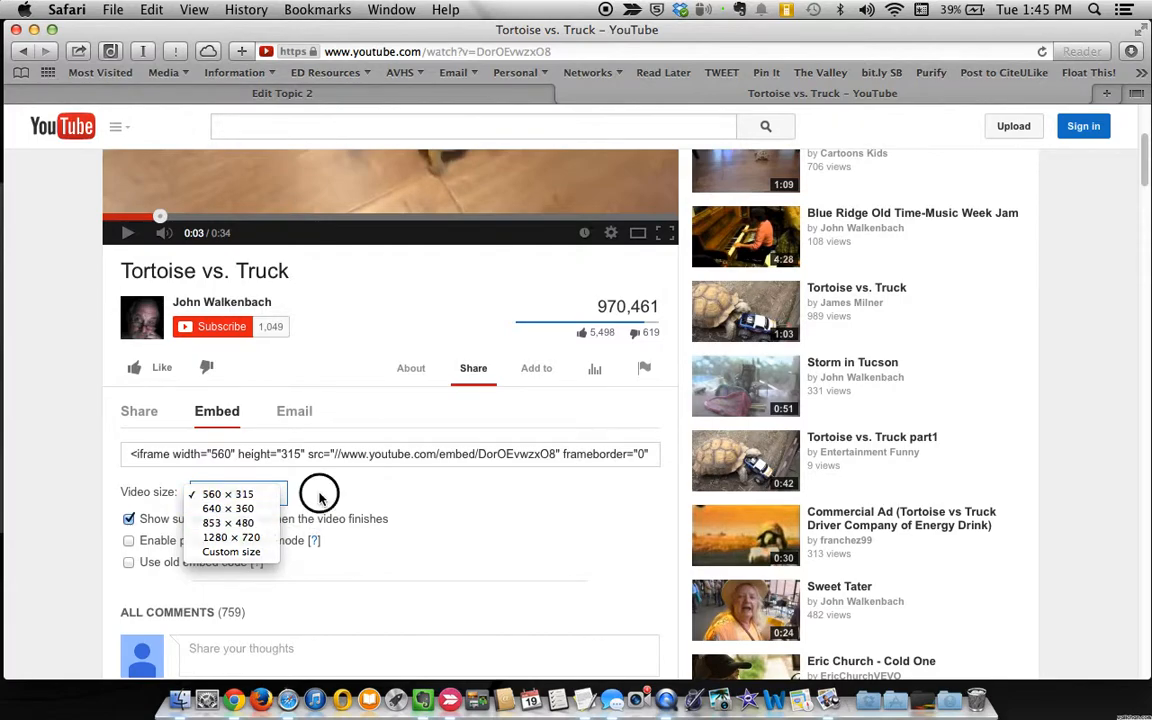
pyautogui.click(228, 493)
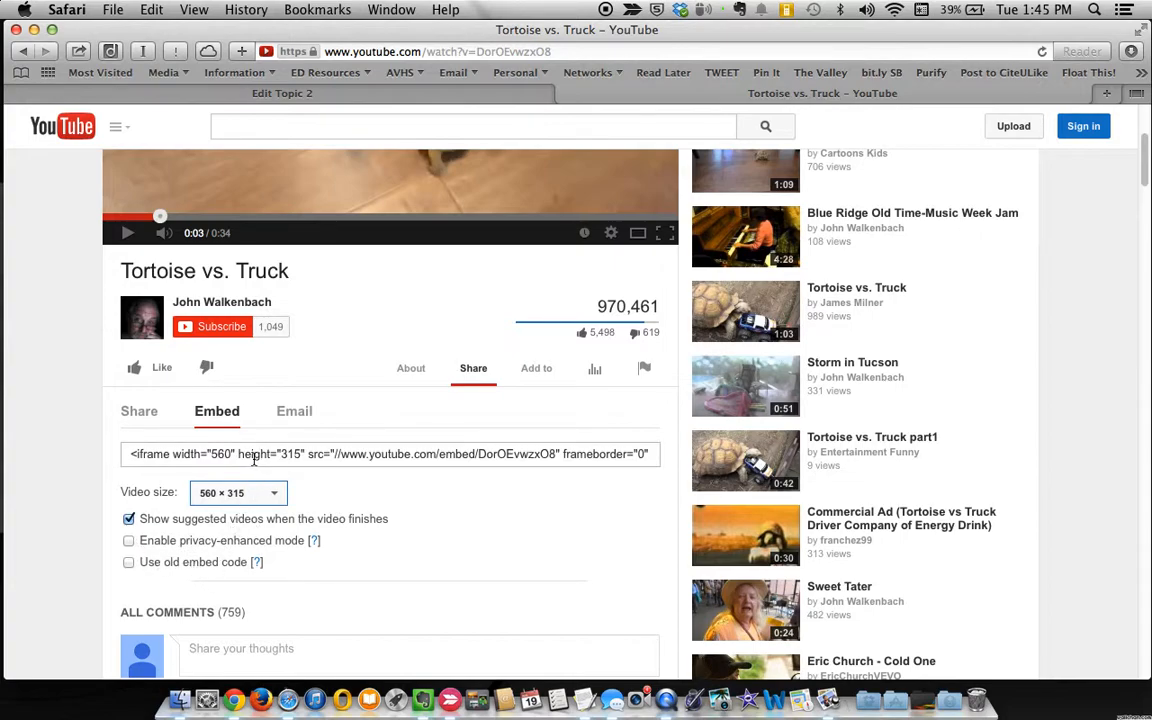
pyautogui.moveTo(255, 465)
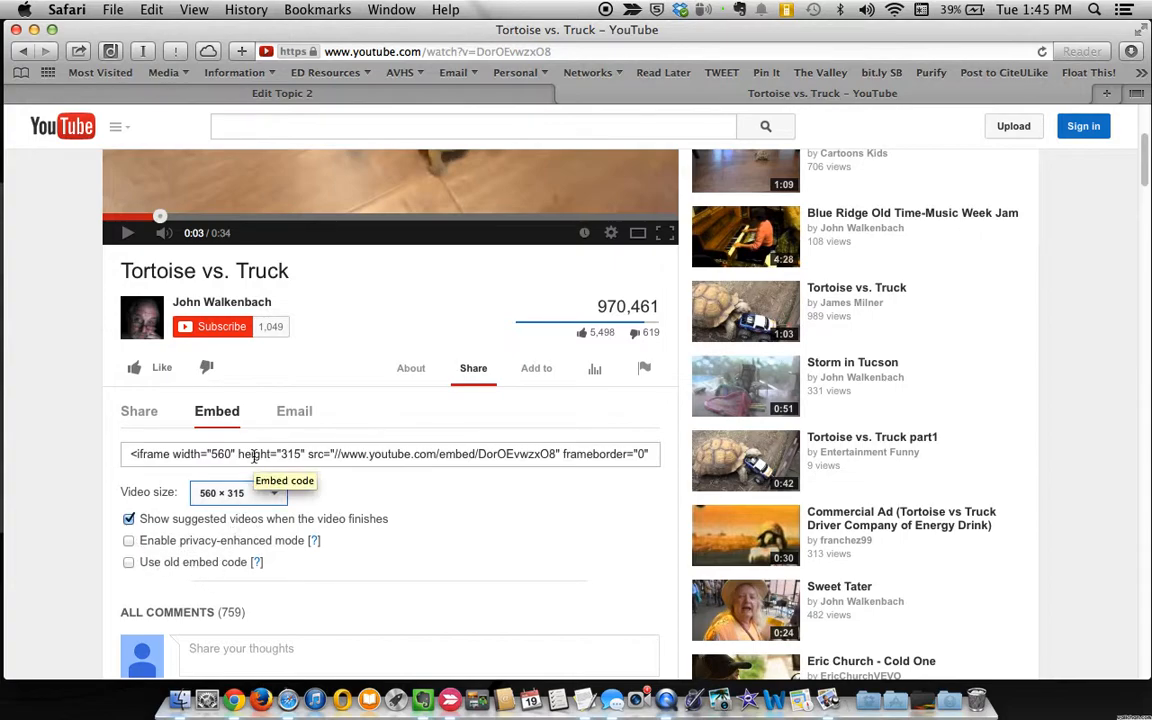
pyautogui.click(390, 454)
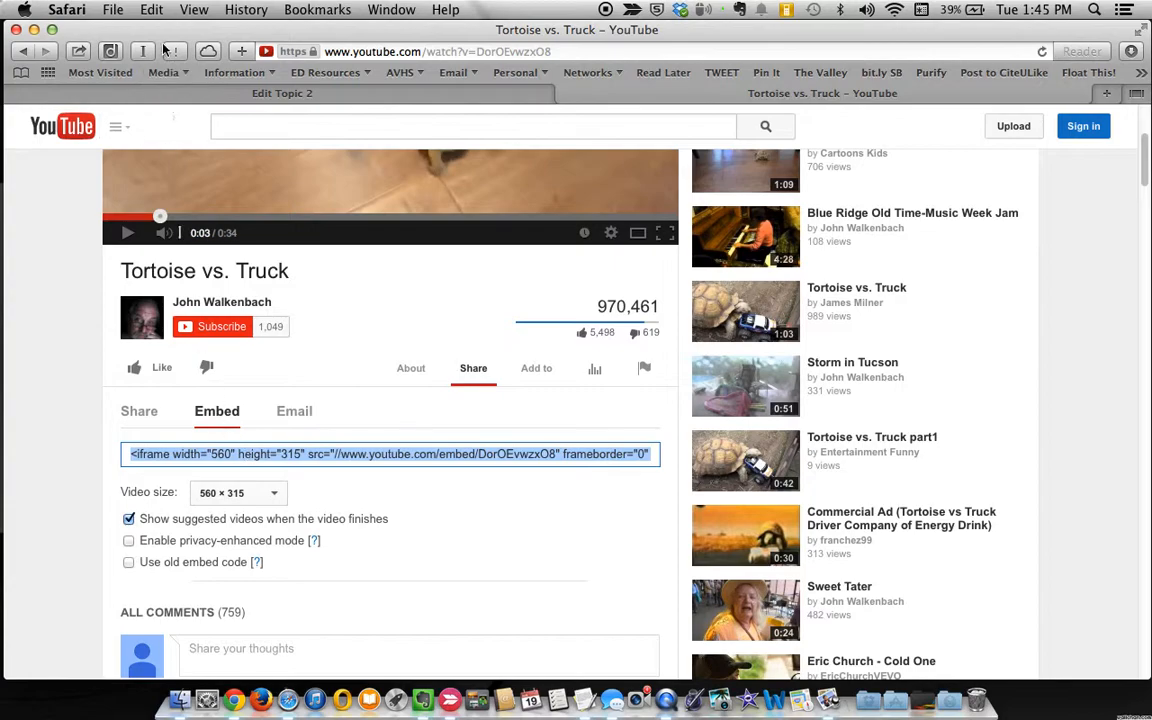
pyautogui.click(151, 9)
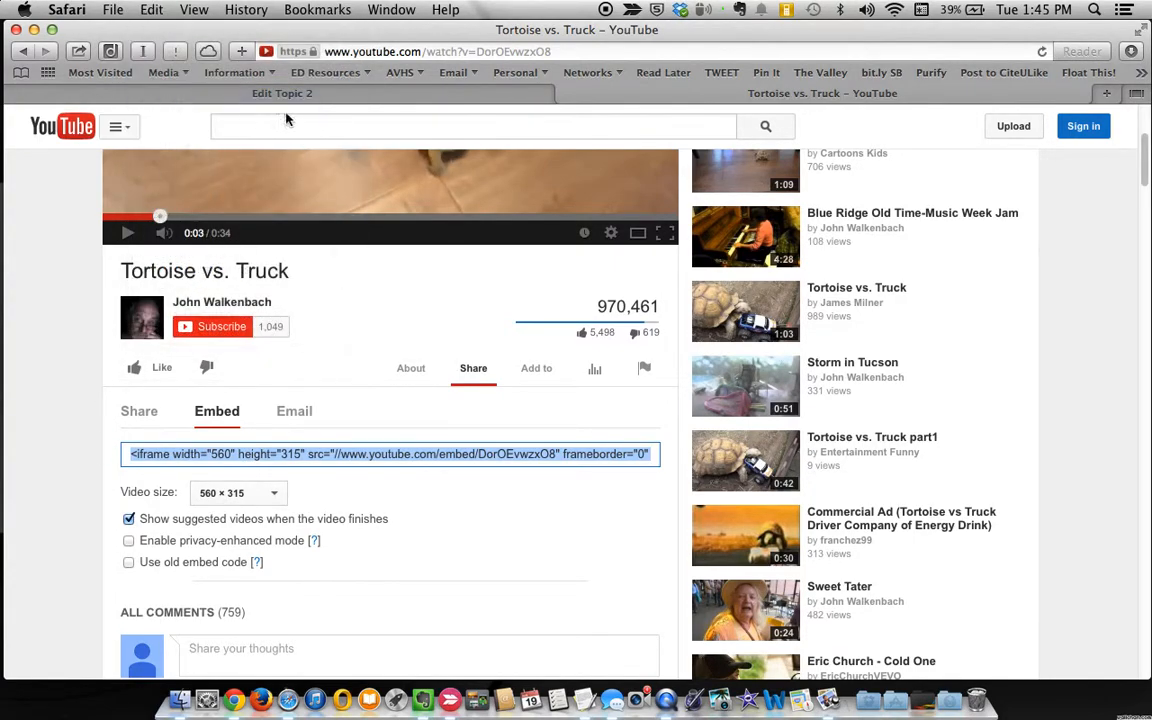
# - Paste the YouTube iframe code at the end of the Topic 2 summary's HTML source and update
pyautogui.click(282, 93)
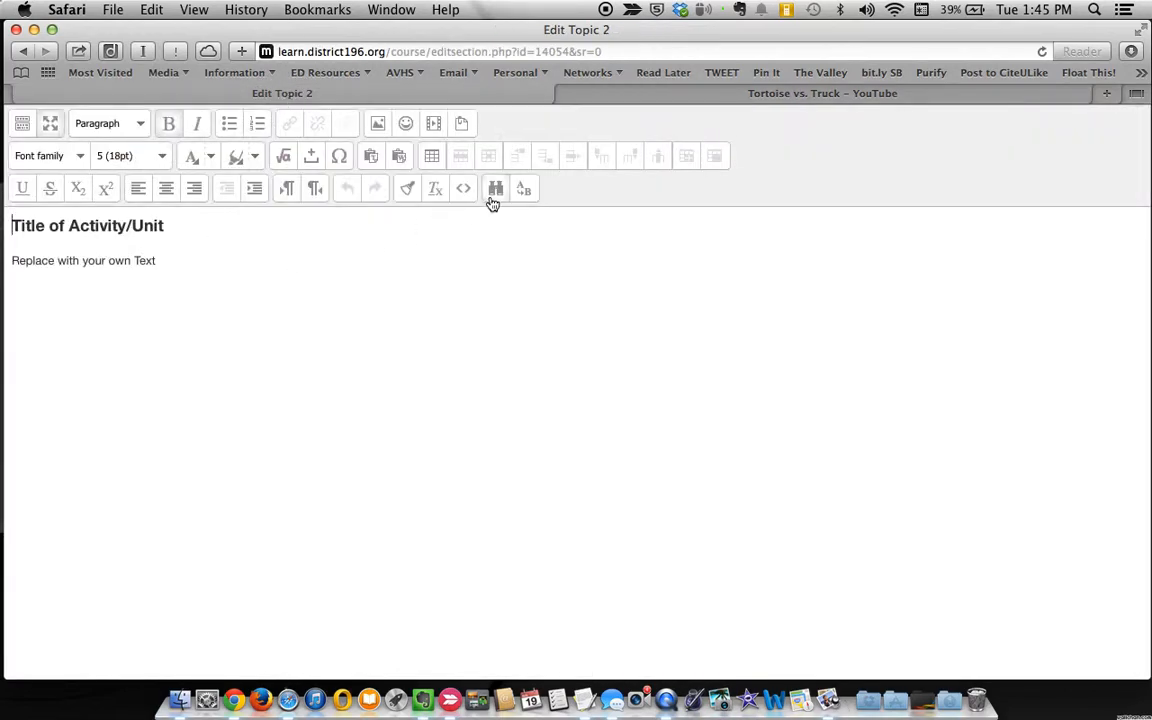
pyautogui.moveTo(465, 190)
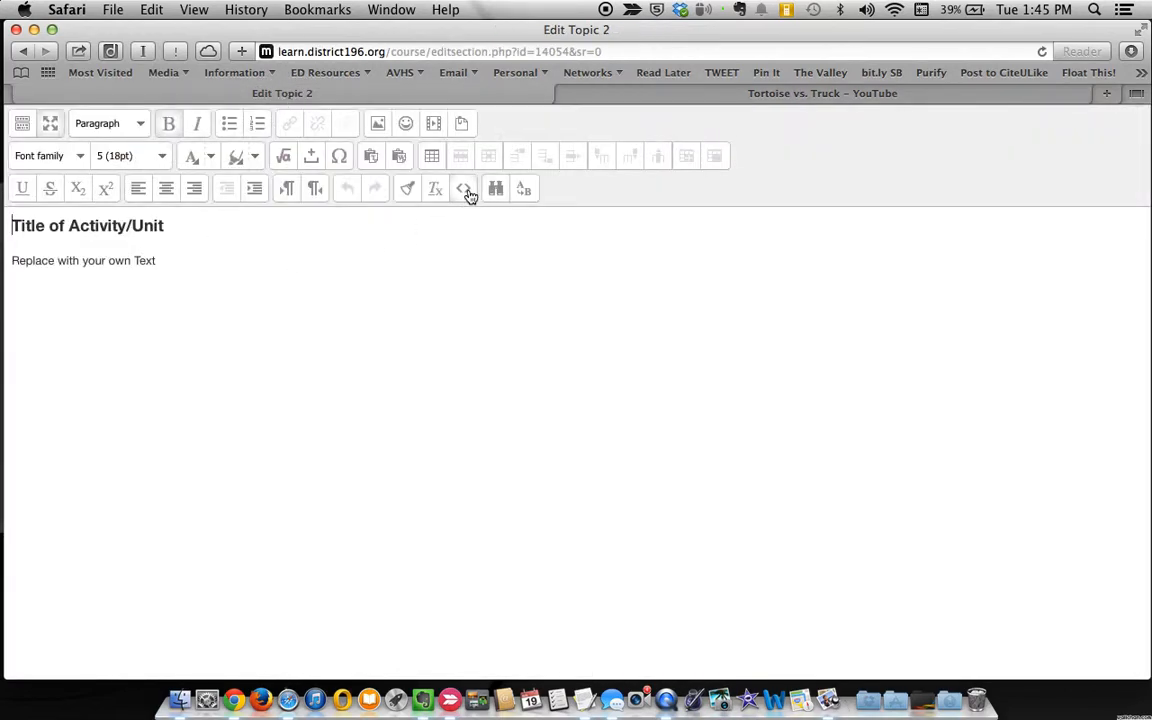
pyautogui.click(464, 189)
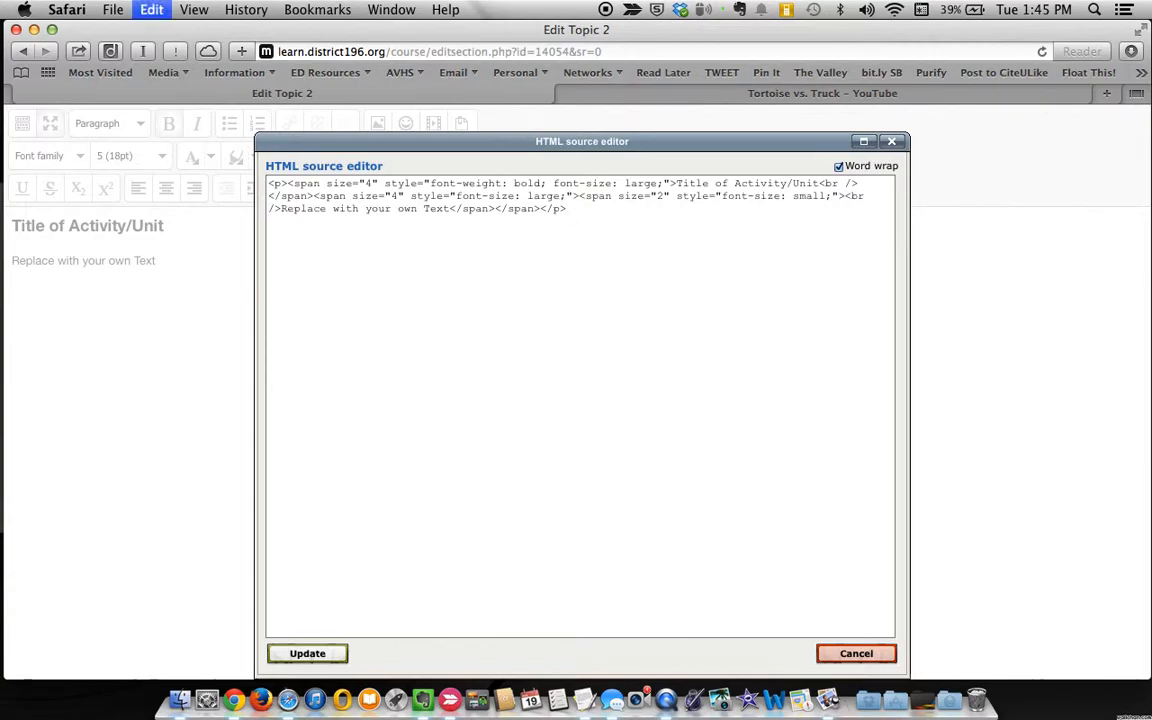
pyautogui.write('<iframe width="560" height="315" src="//www.youtube.com/embed/DorOEvwzxO8" frameborder="0" allowfullscreen></iframe>')
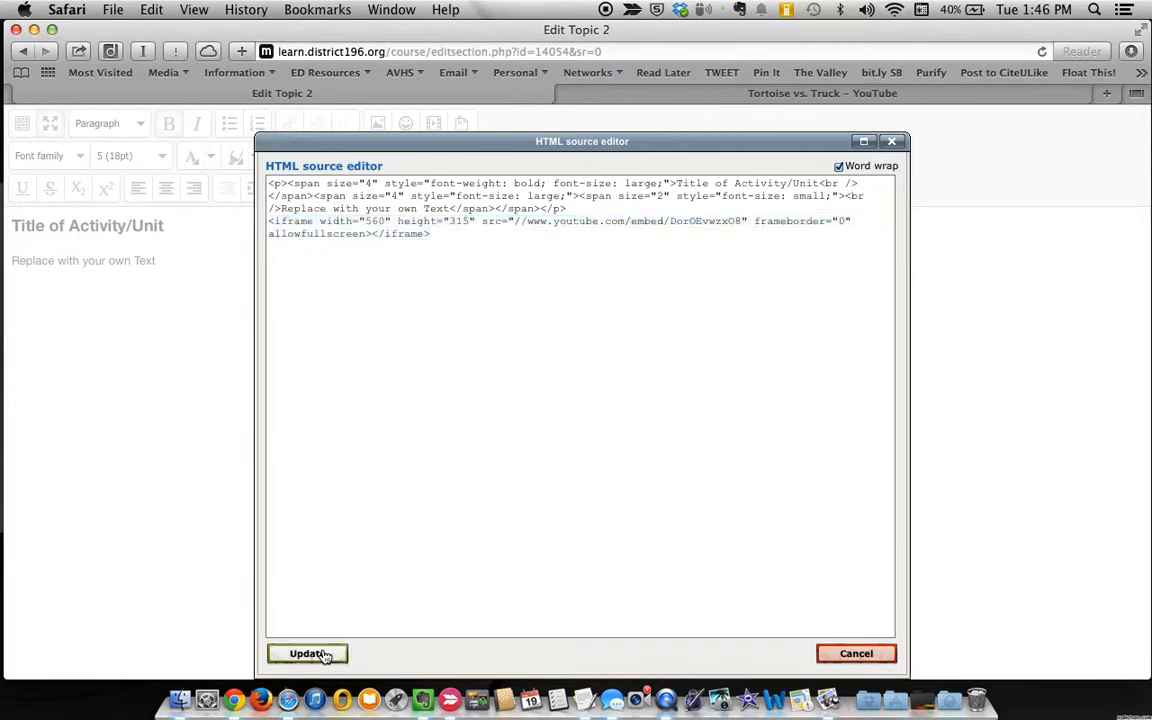
pyautogui.click(307, 653)
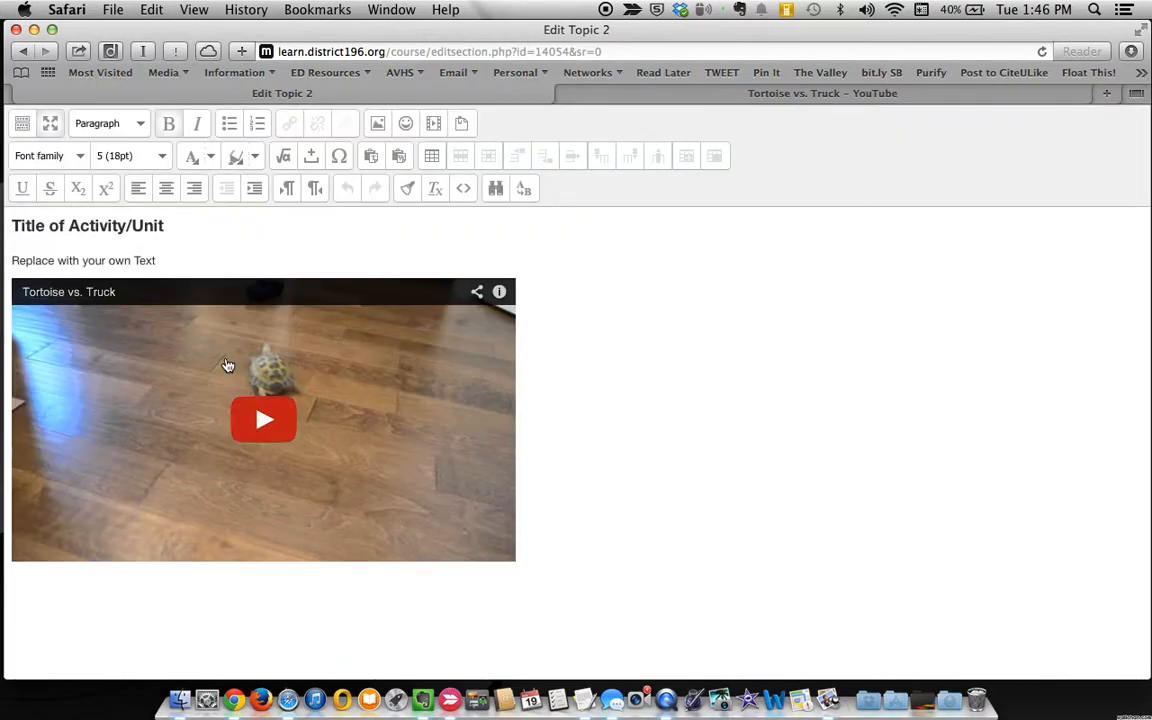
pyautogui.moveTo(280, 392)
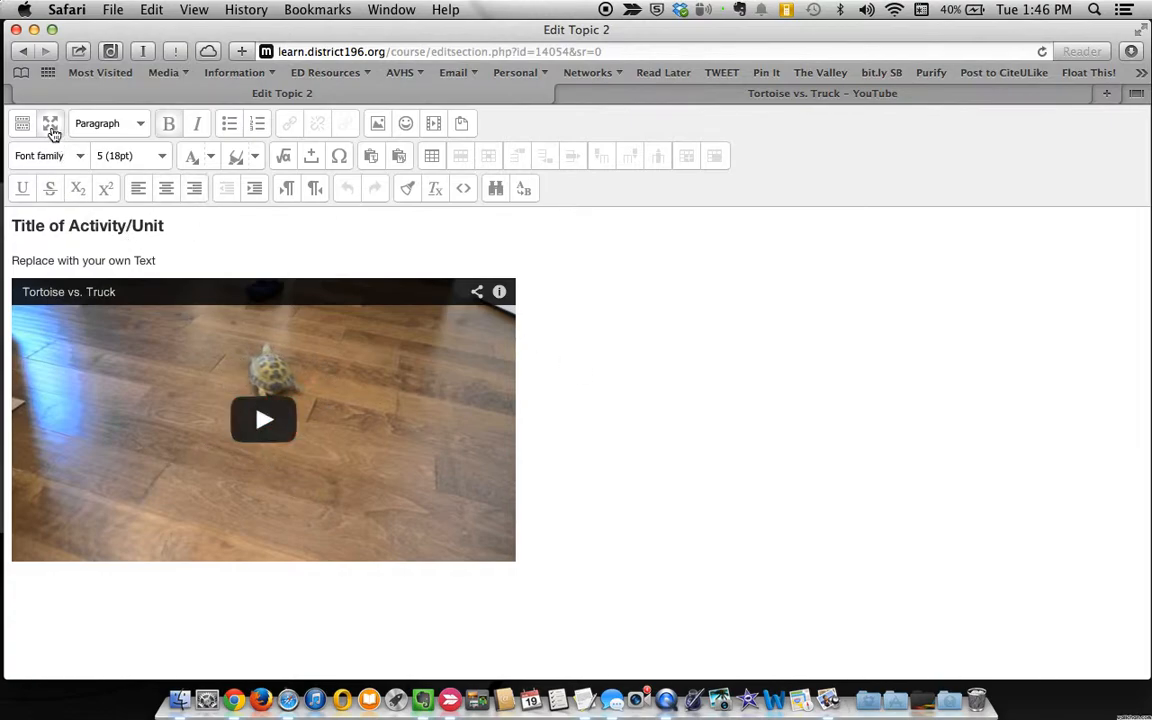
pyautogui.moveTo(50, 123)
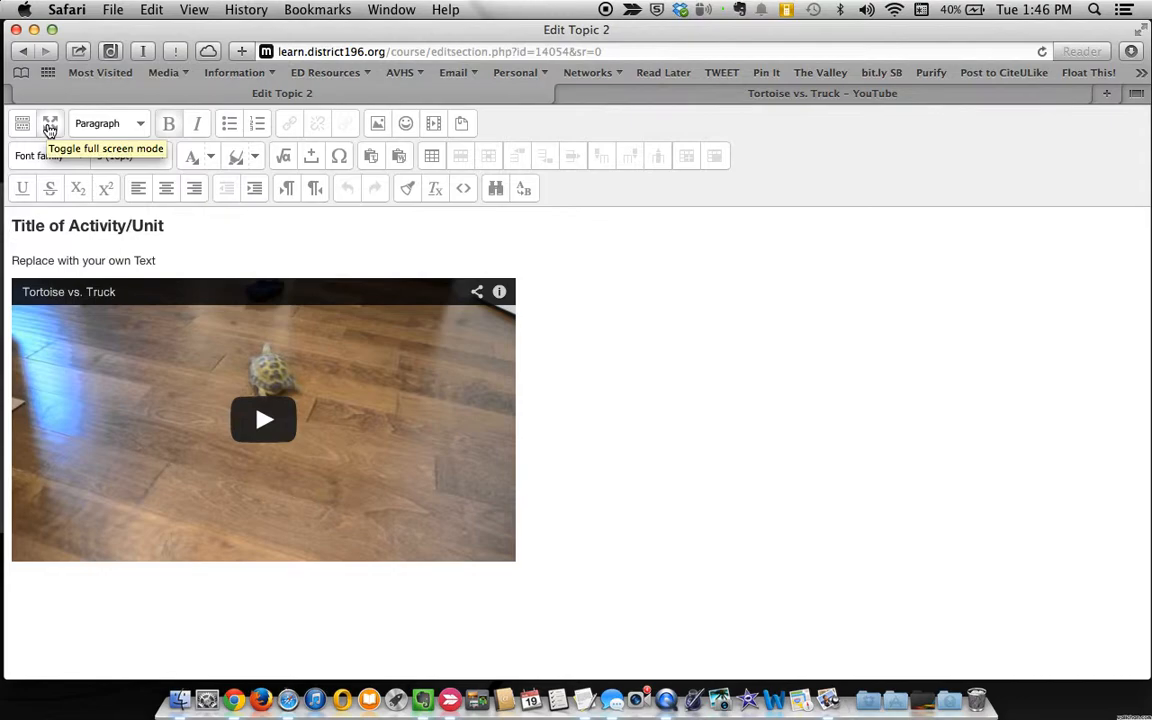
# - Save the Topic 2 summary changes and scroll the course page to Topic 2
pyautogui.scroll(-3)
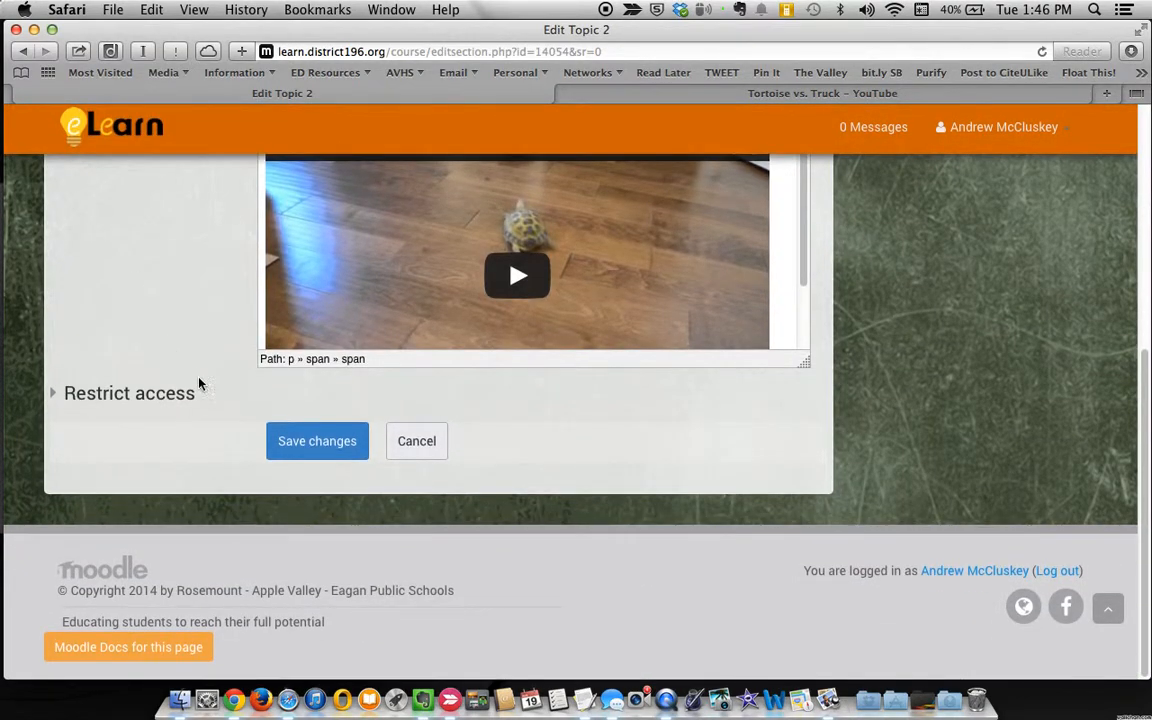
pyautogui.click(317, 441)
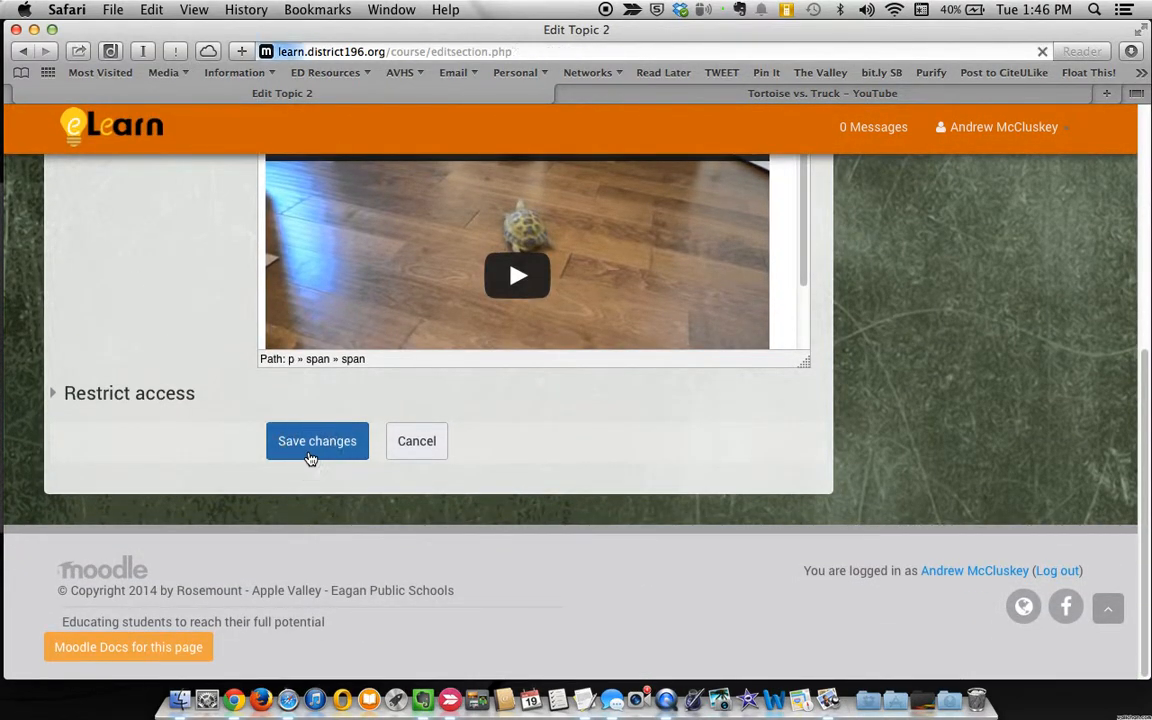
pyautogui.click(317, 441)
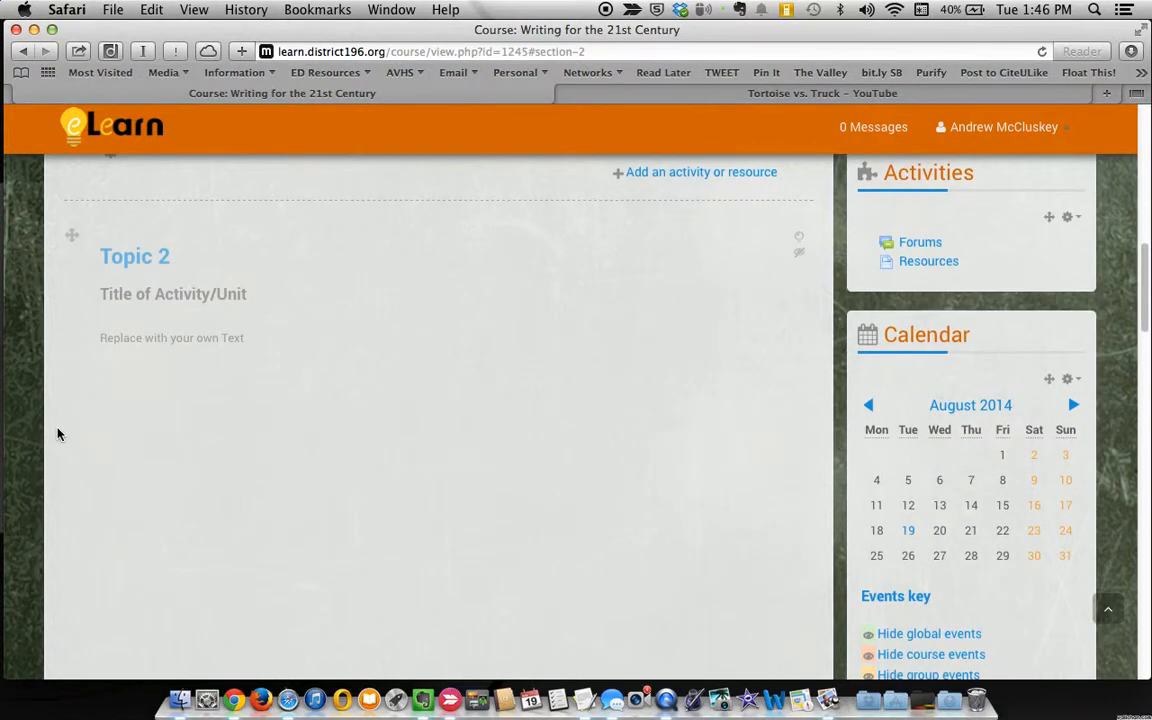
pyautogui.scroll(-3)
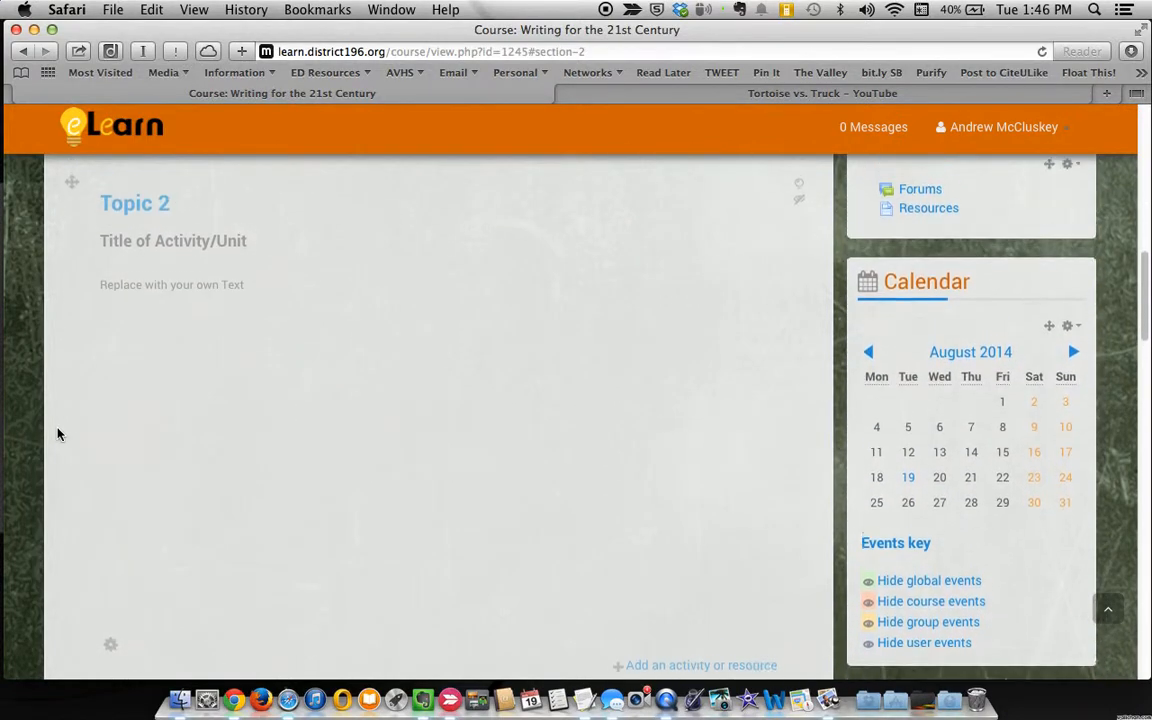
pyautogui.scroll(-3)
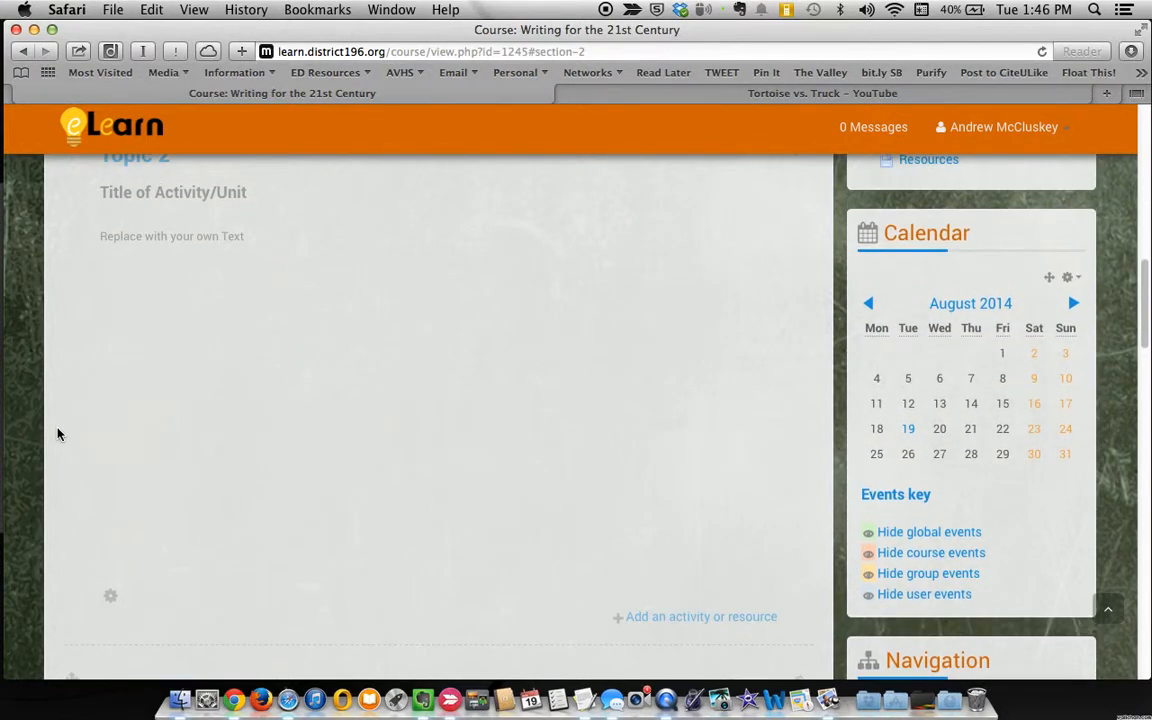
pyautogui.scroll(-3)
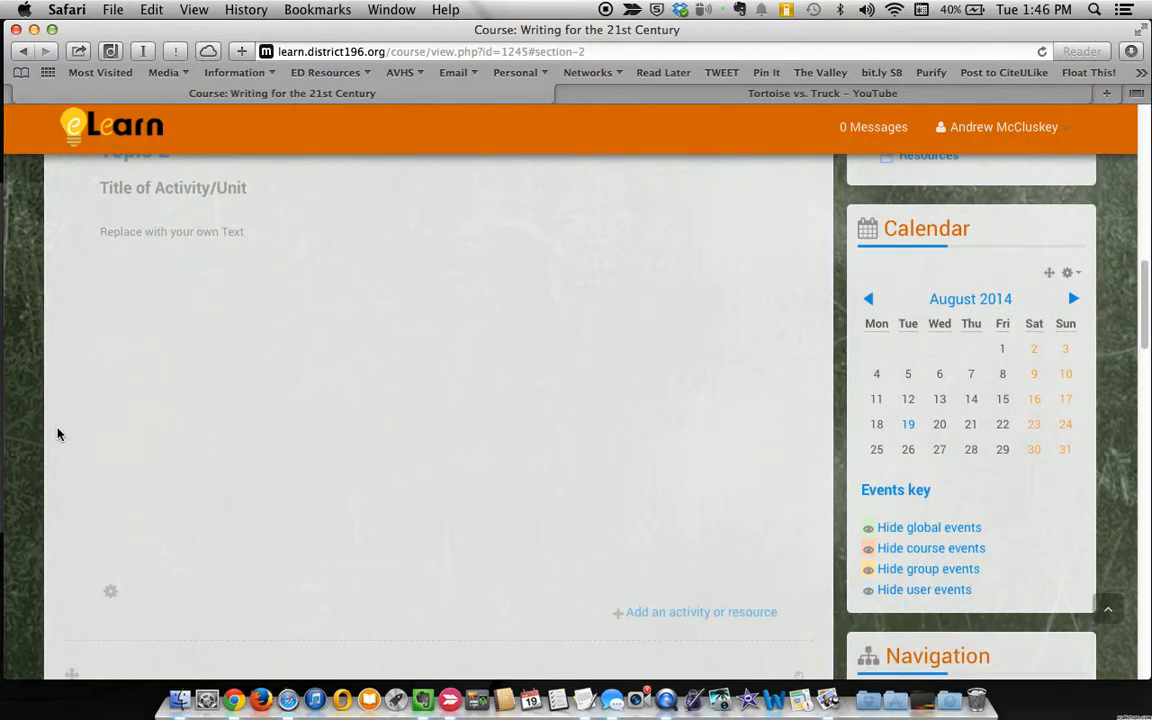
pyautogui.scroll(-3)
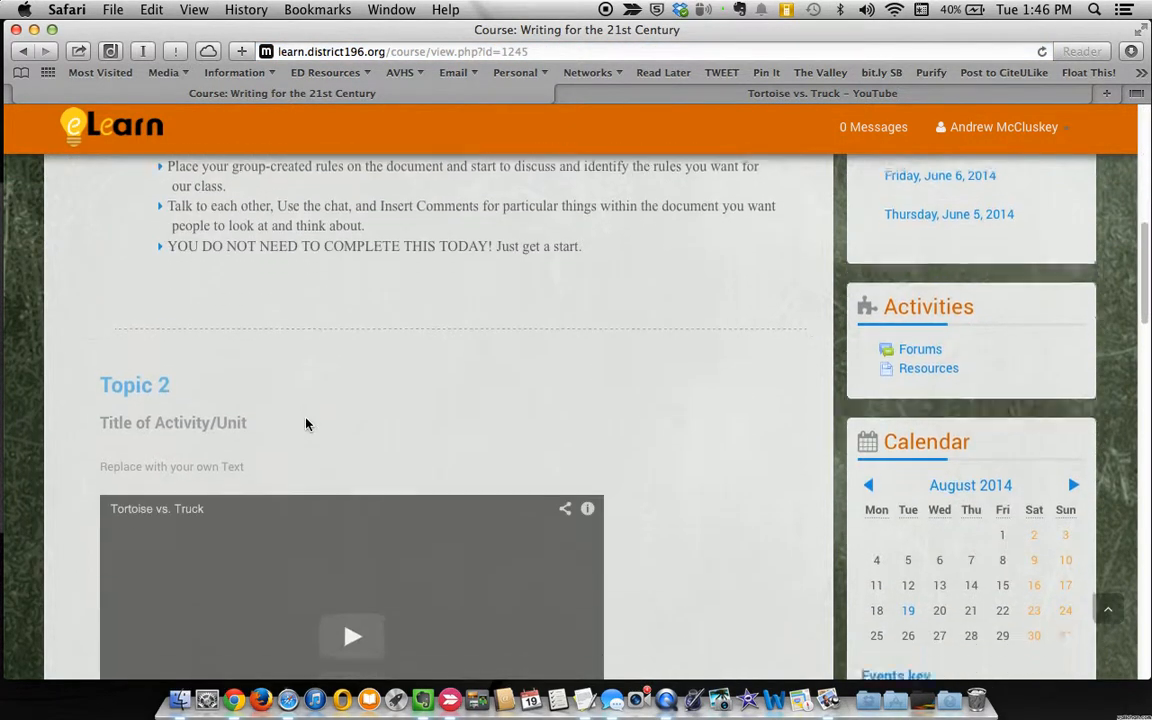
pyautogui.scroll(-3)
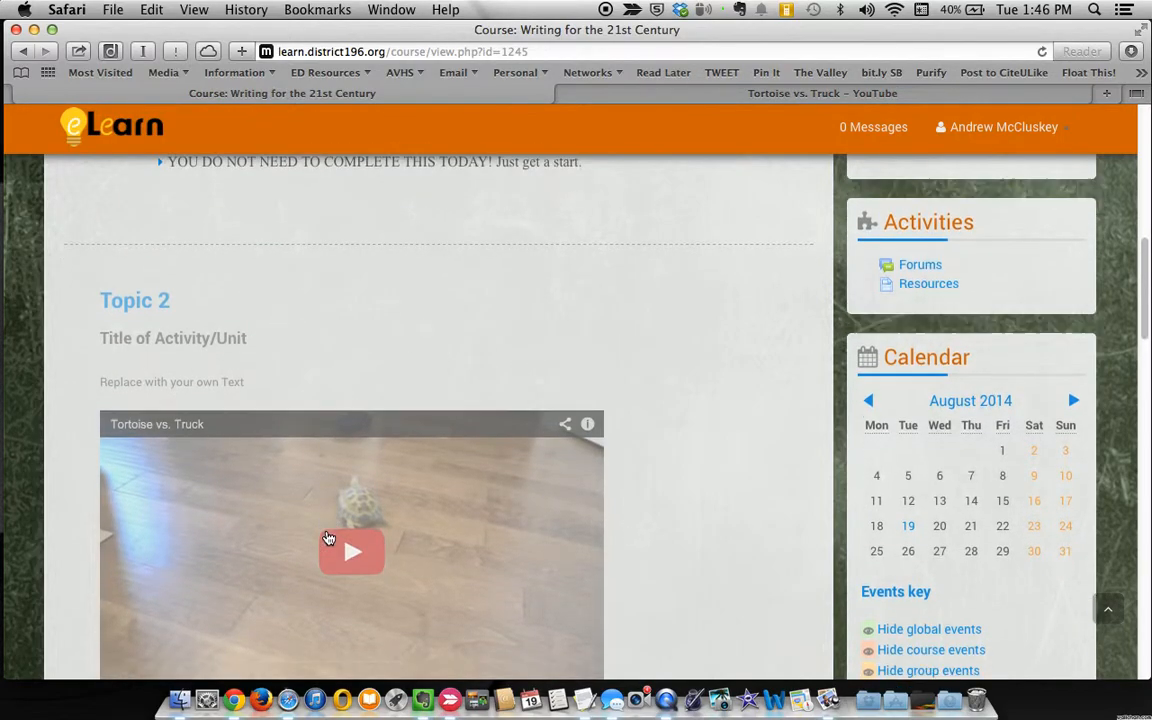
pyautogui.scroll(-3)
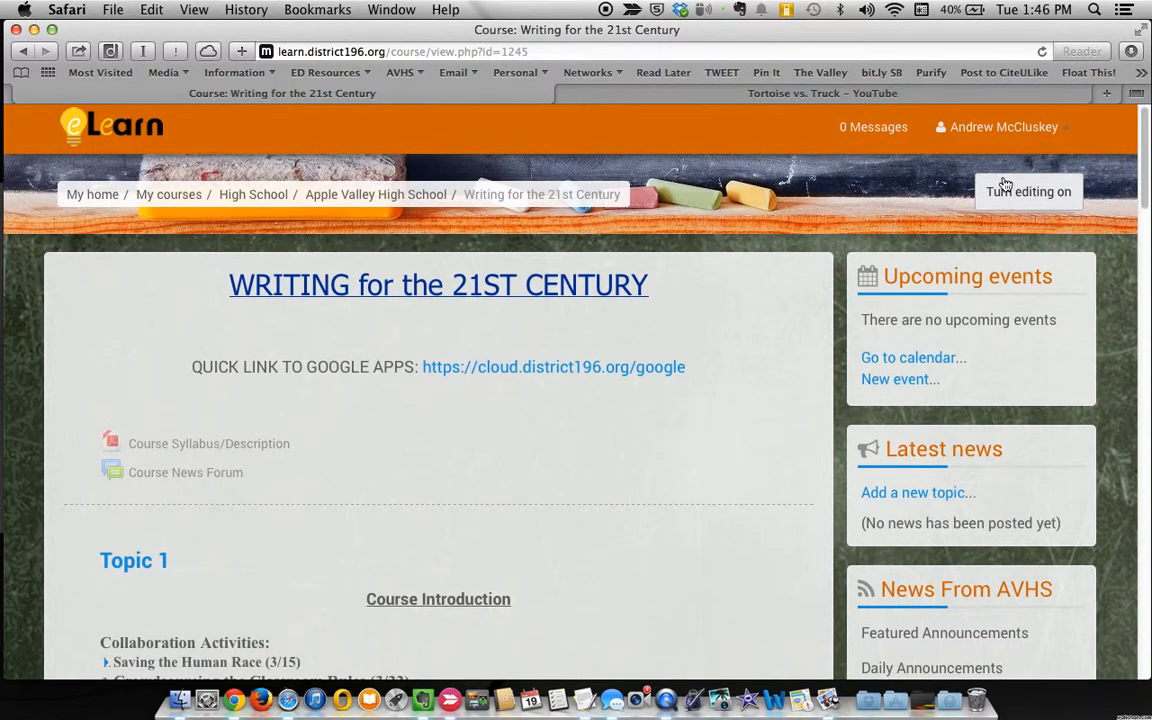
# - Turn course editing back on and scroll to the hidden Topic 2 section
pyautogui.click(1028, 191)
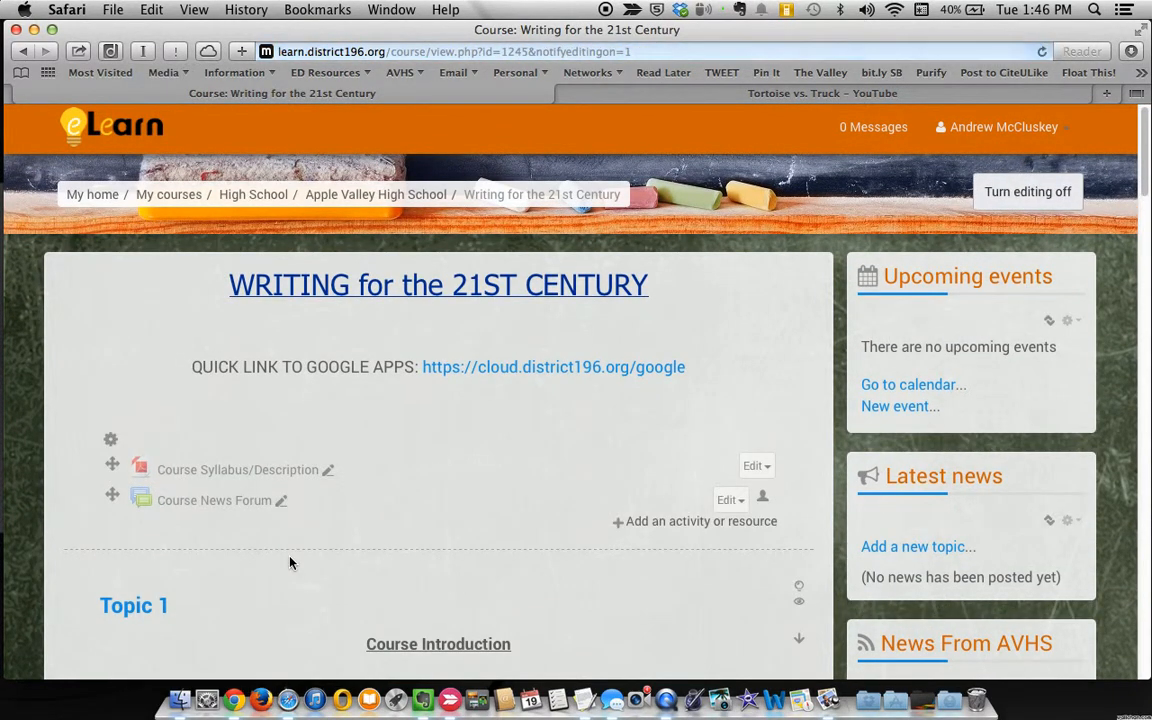
pyautogui.scroll(-3)
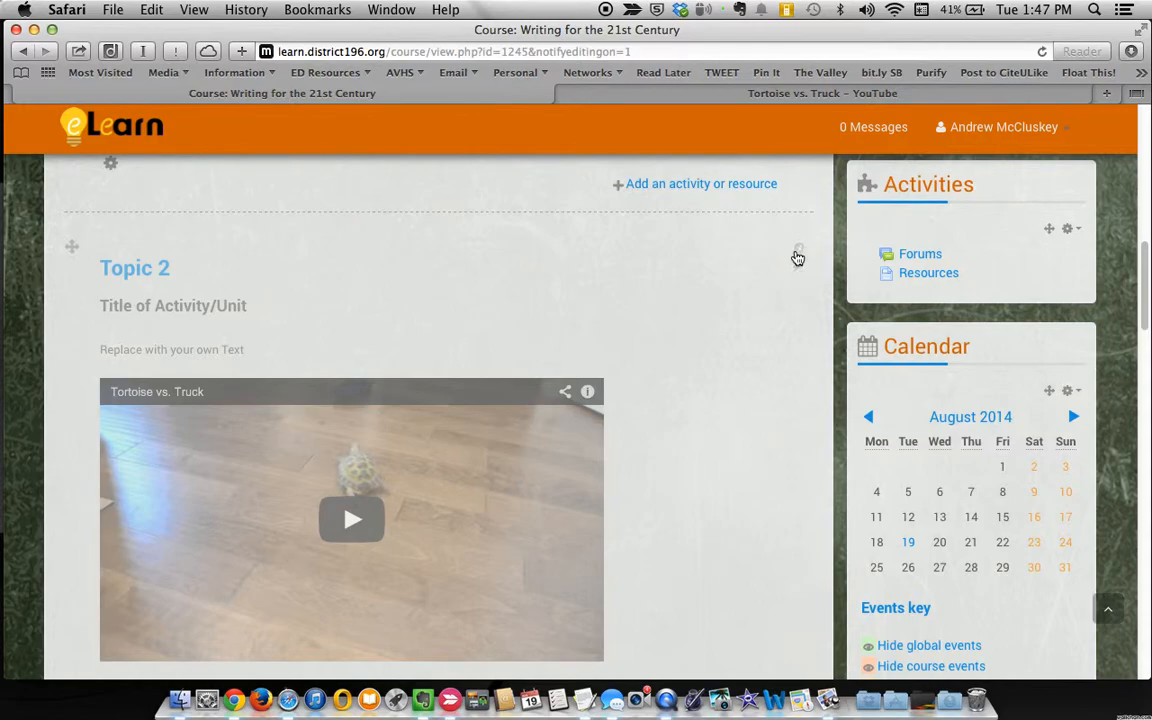
pyautogui.moveTo(798, 250)
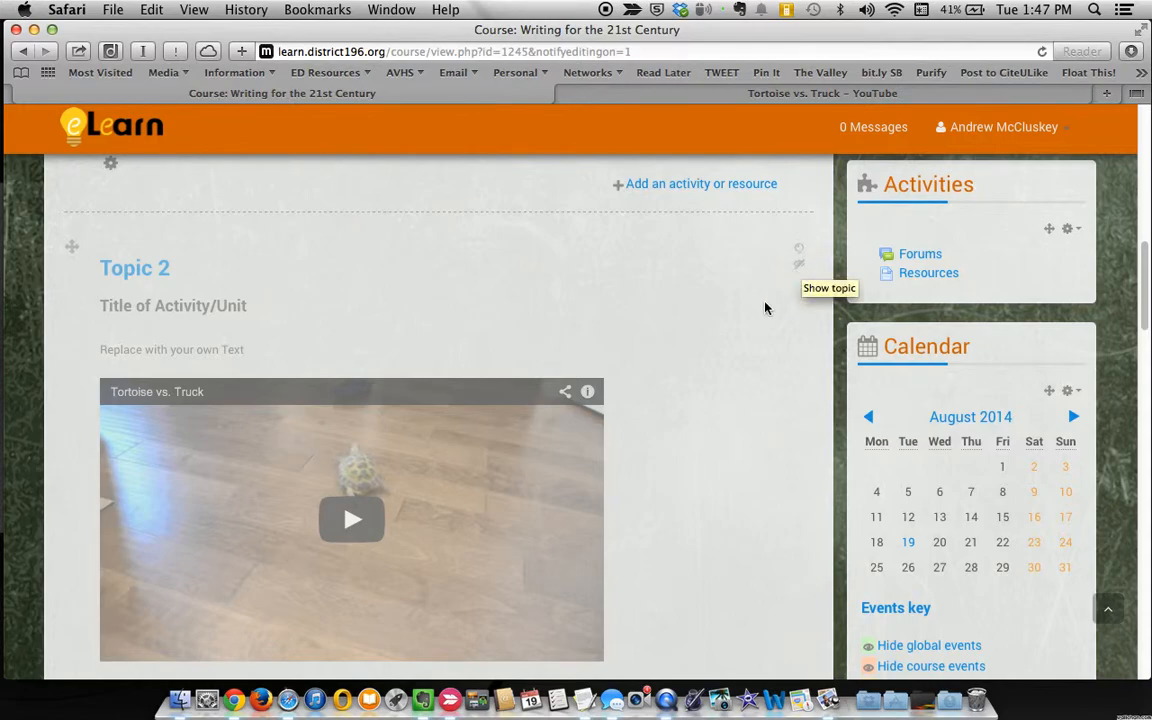
pyautogui.moveTo(800, 272)
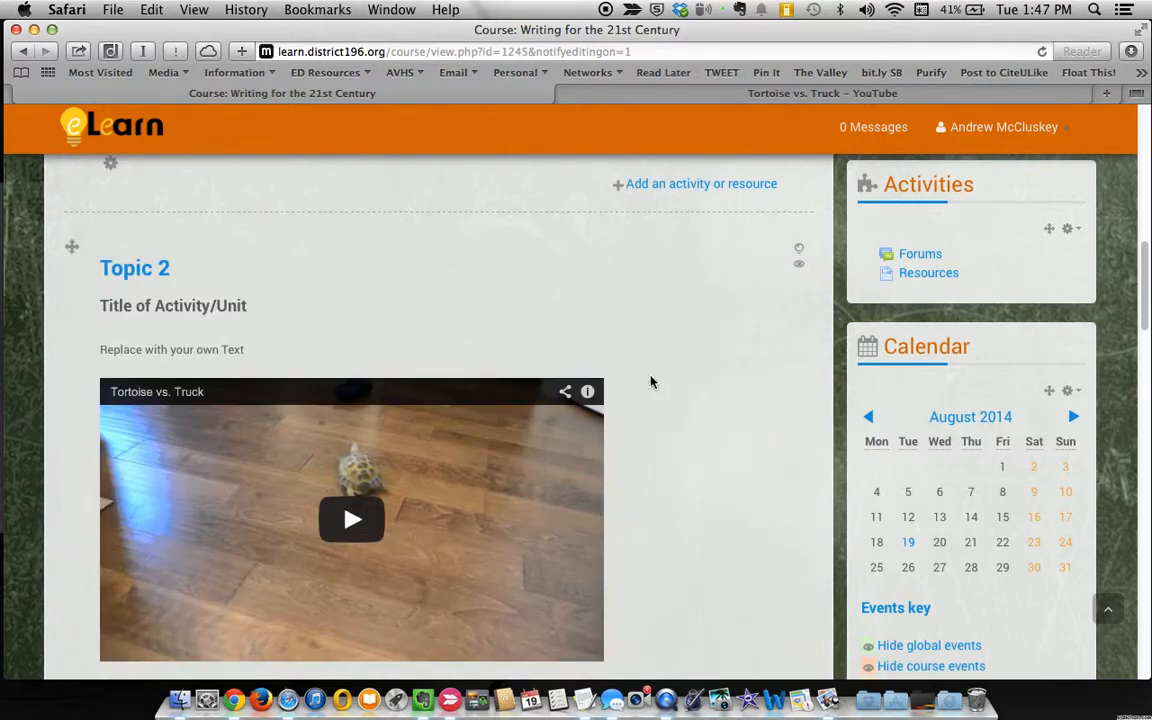
pyautogui.scroll(3)
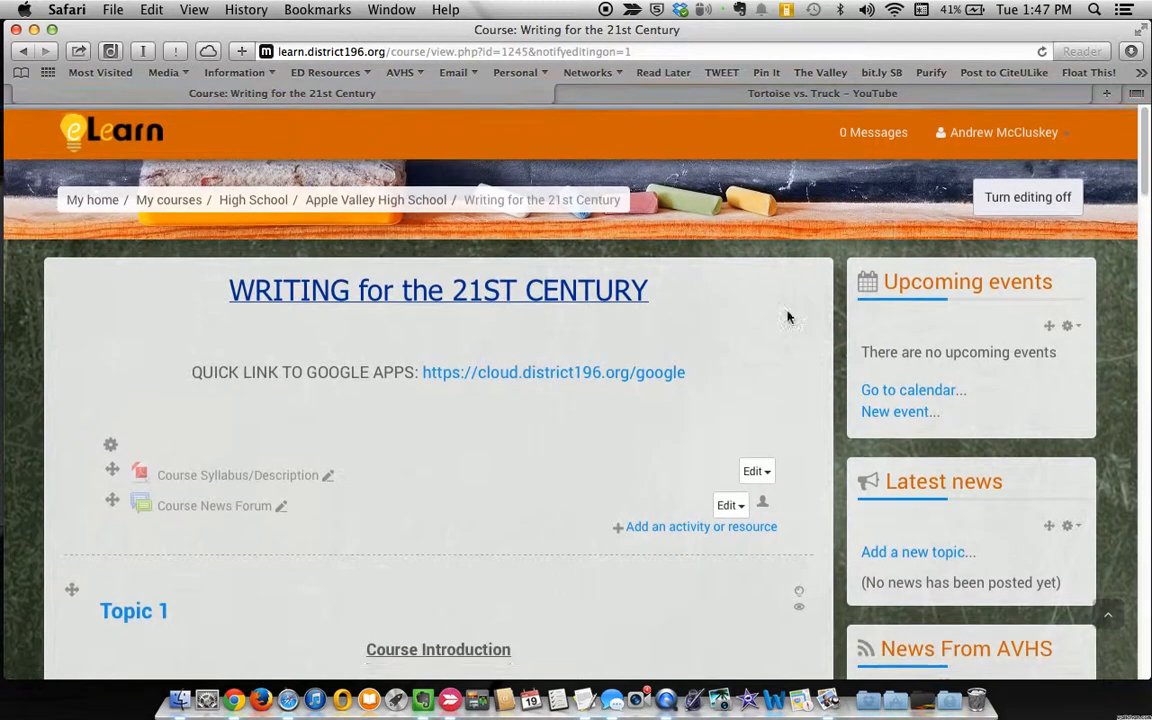